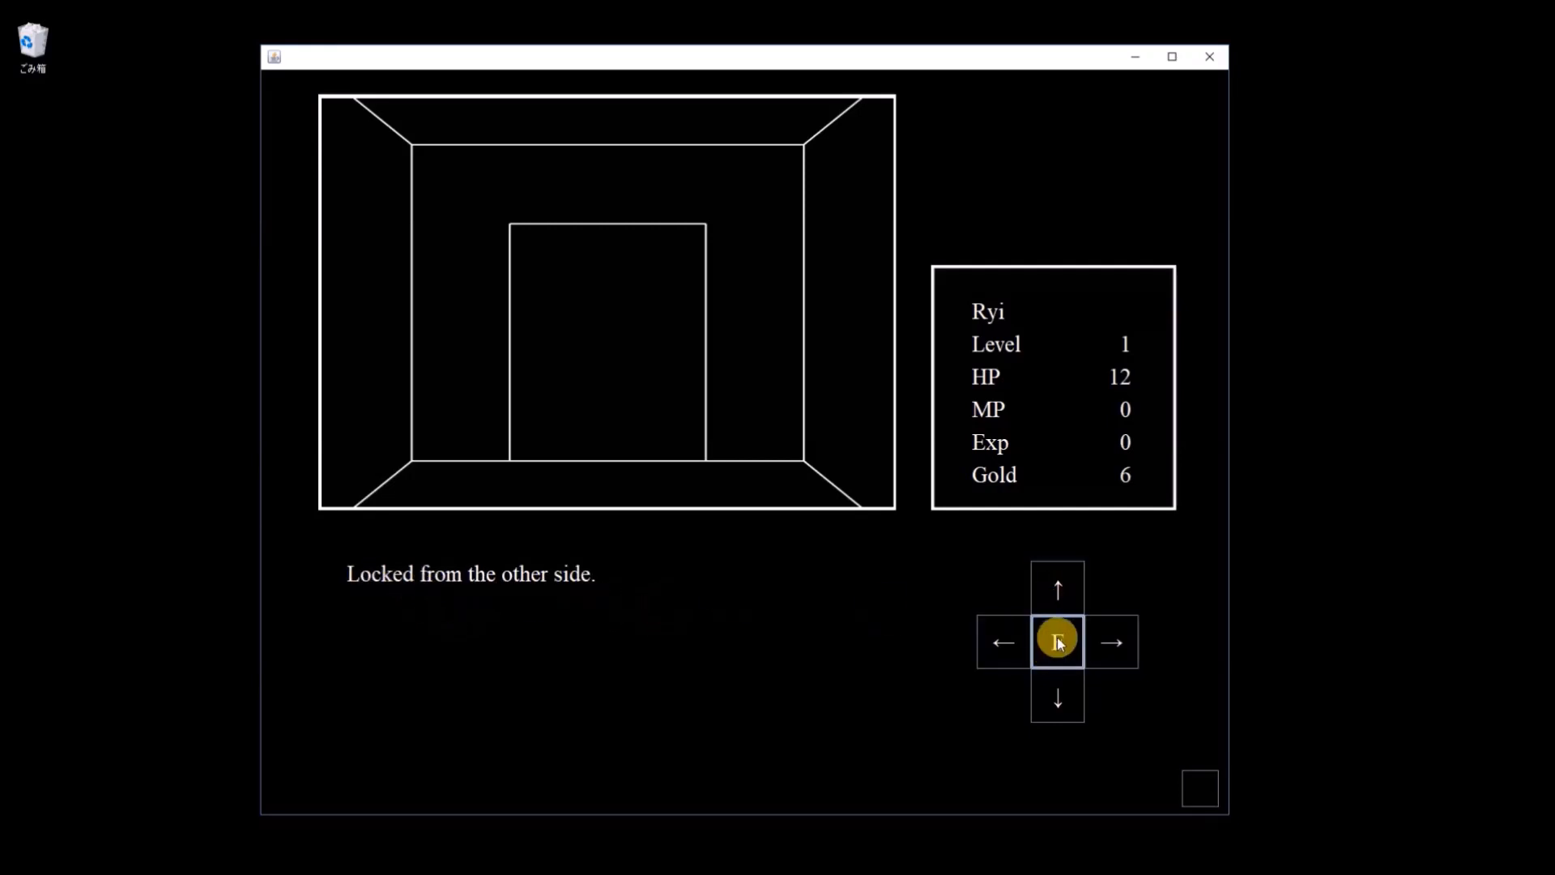
Turn away from the locked door and walk down the open dungeon corridor.
click(1057, 642)
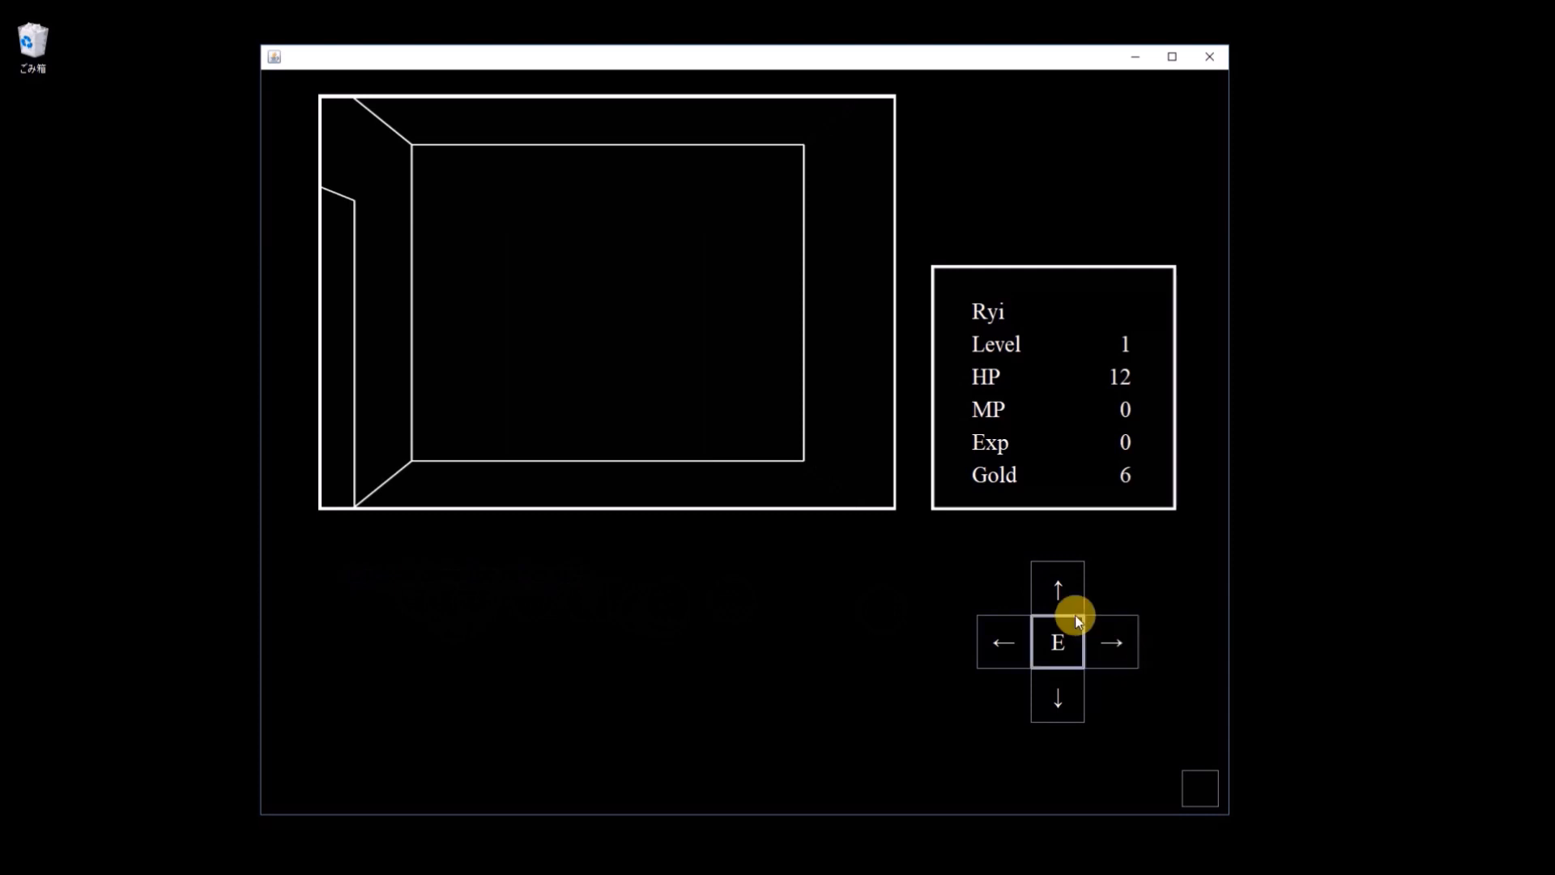
click(1002, 641)
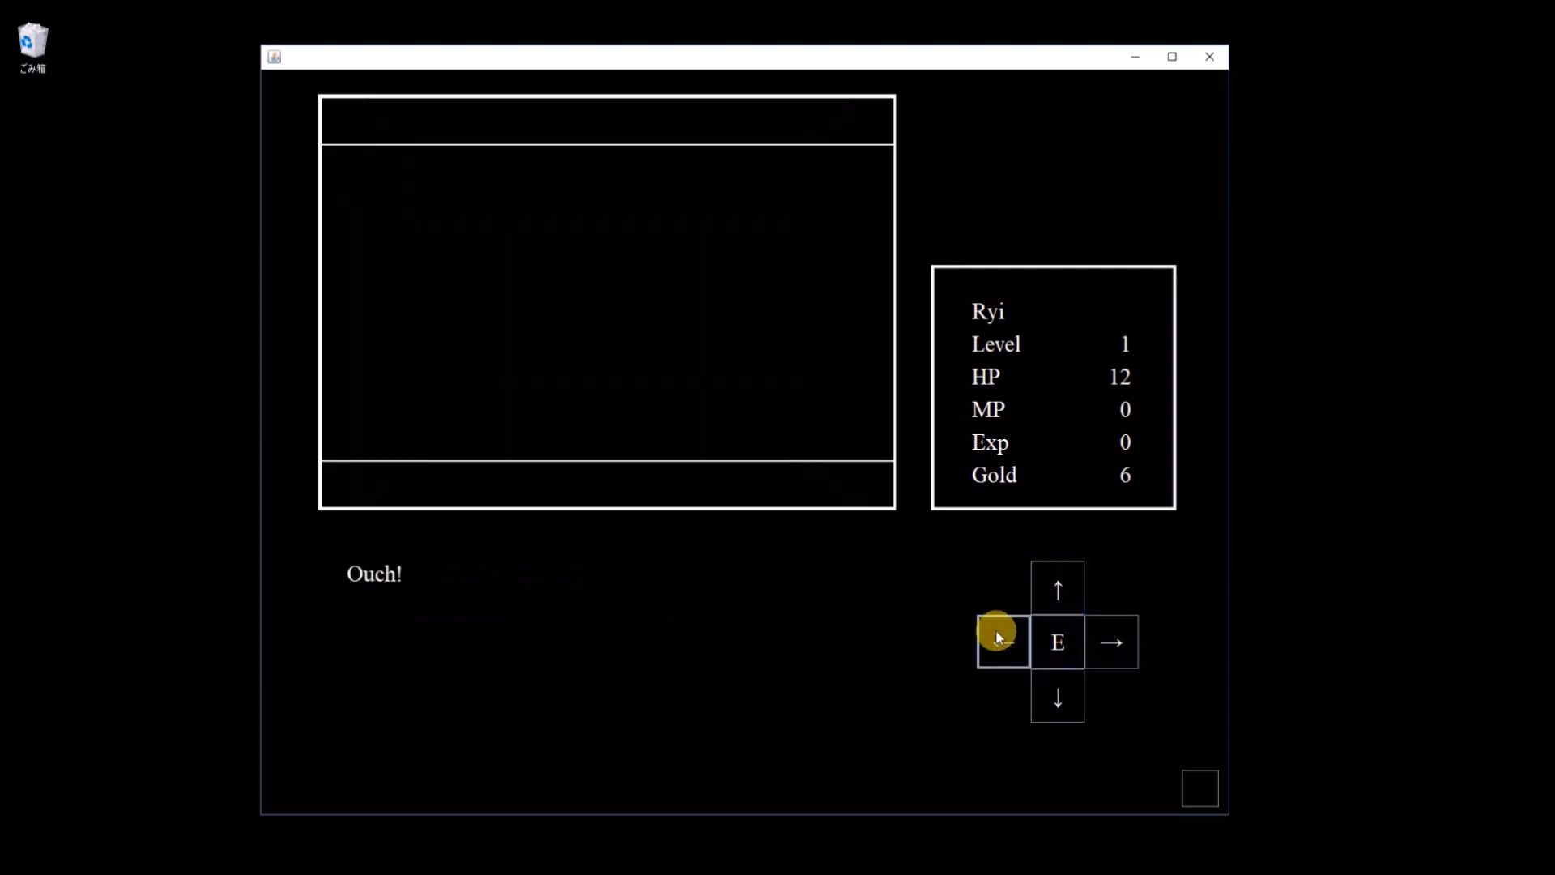
click(1056, 587)
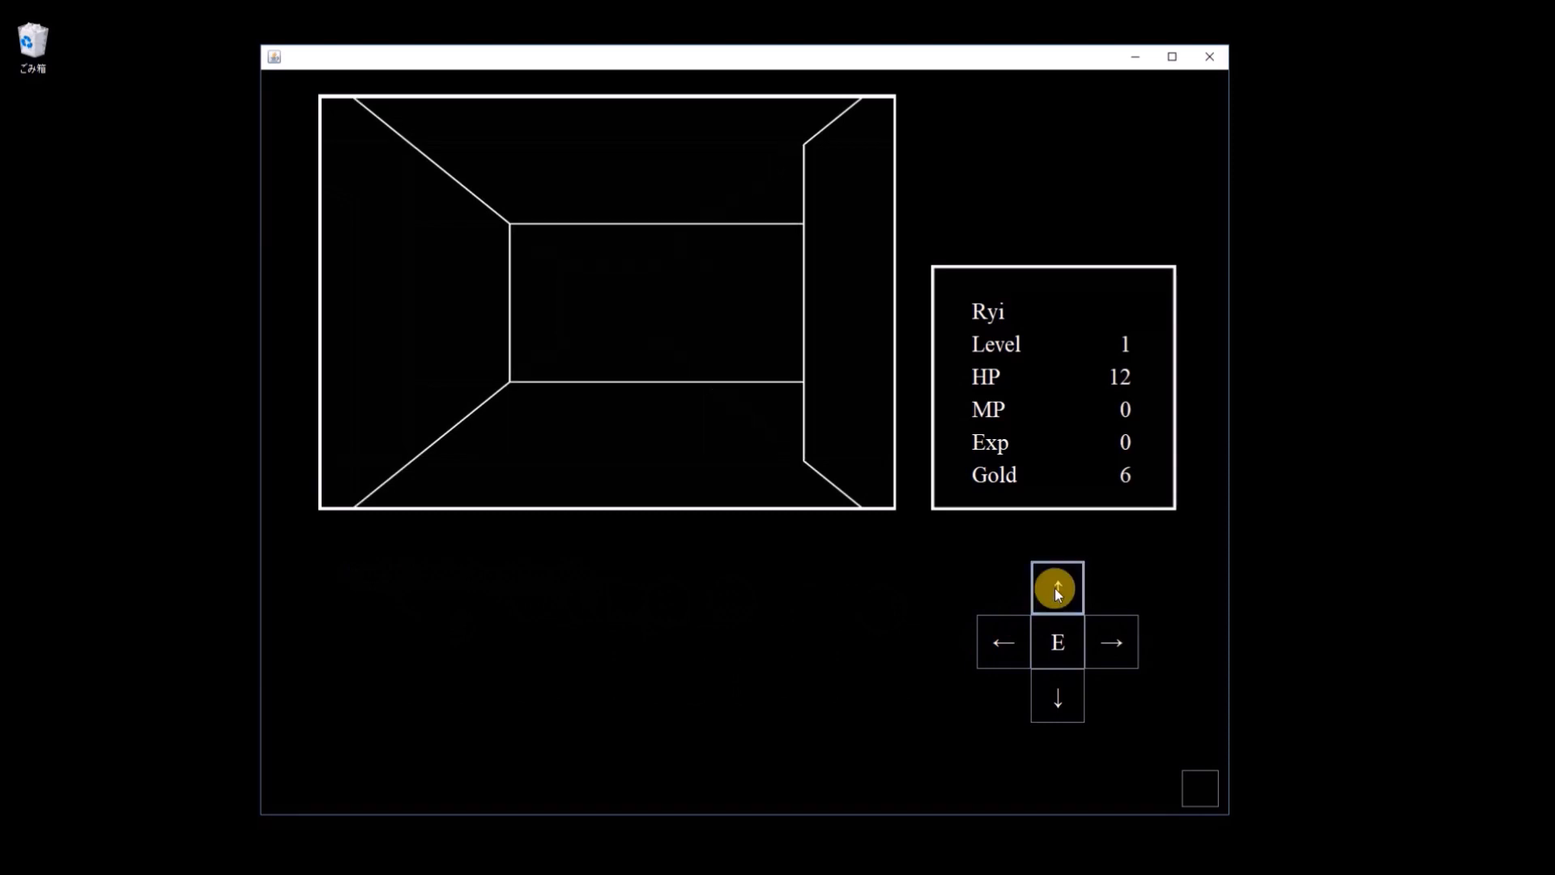
click(1057, 587)
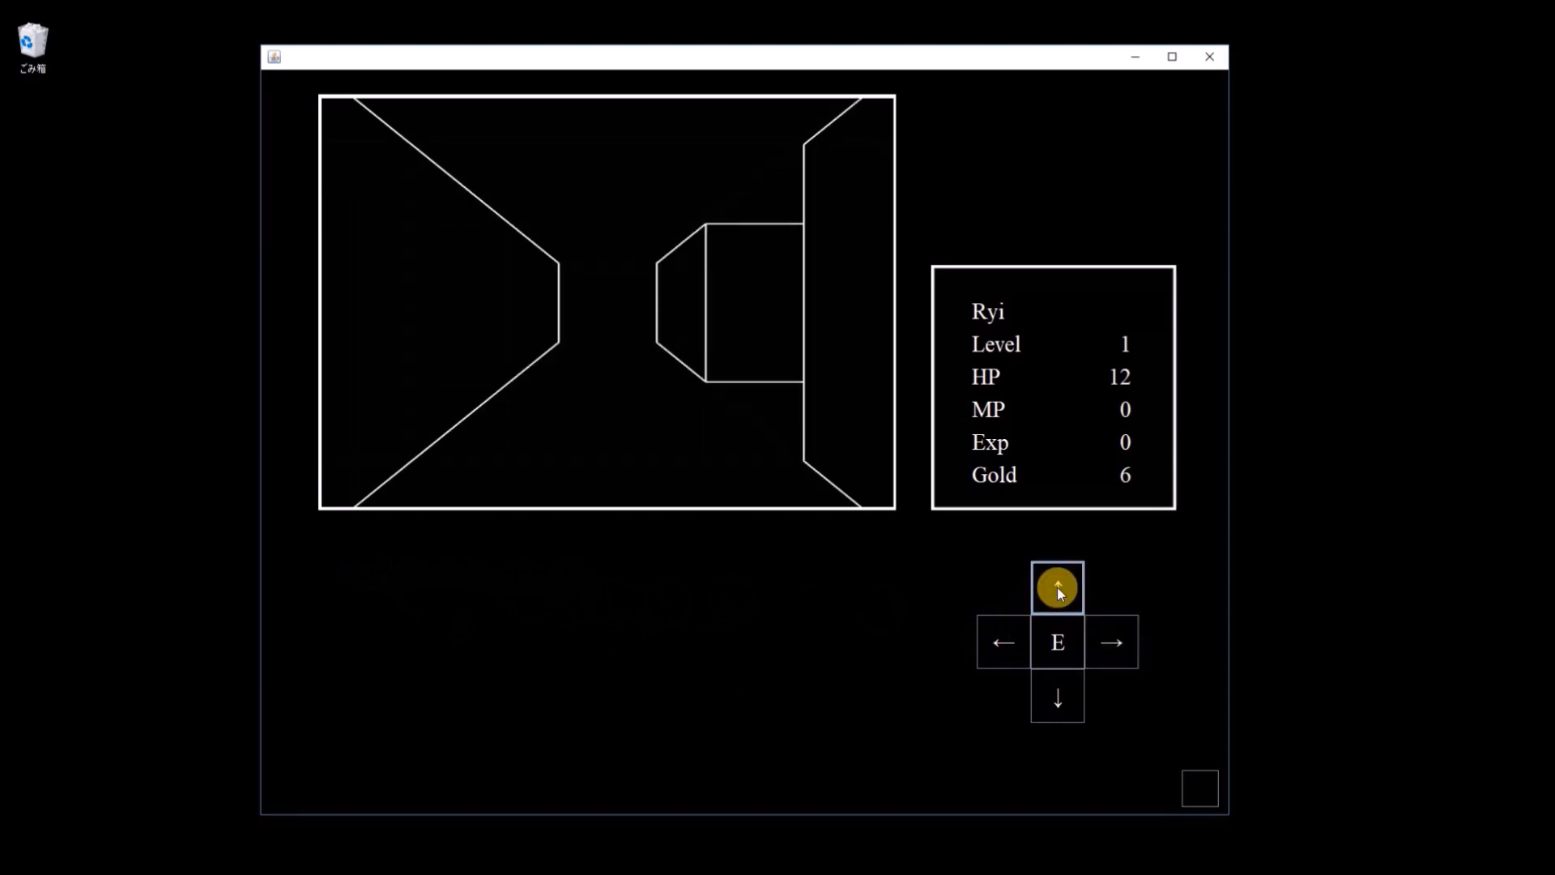
click(1057, 587)
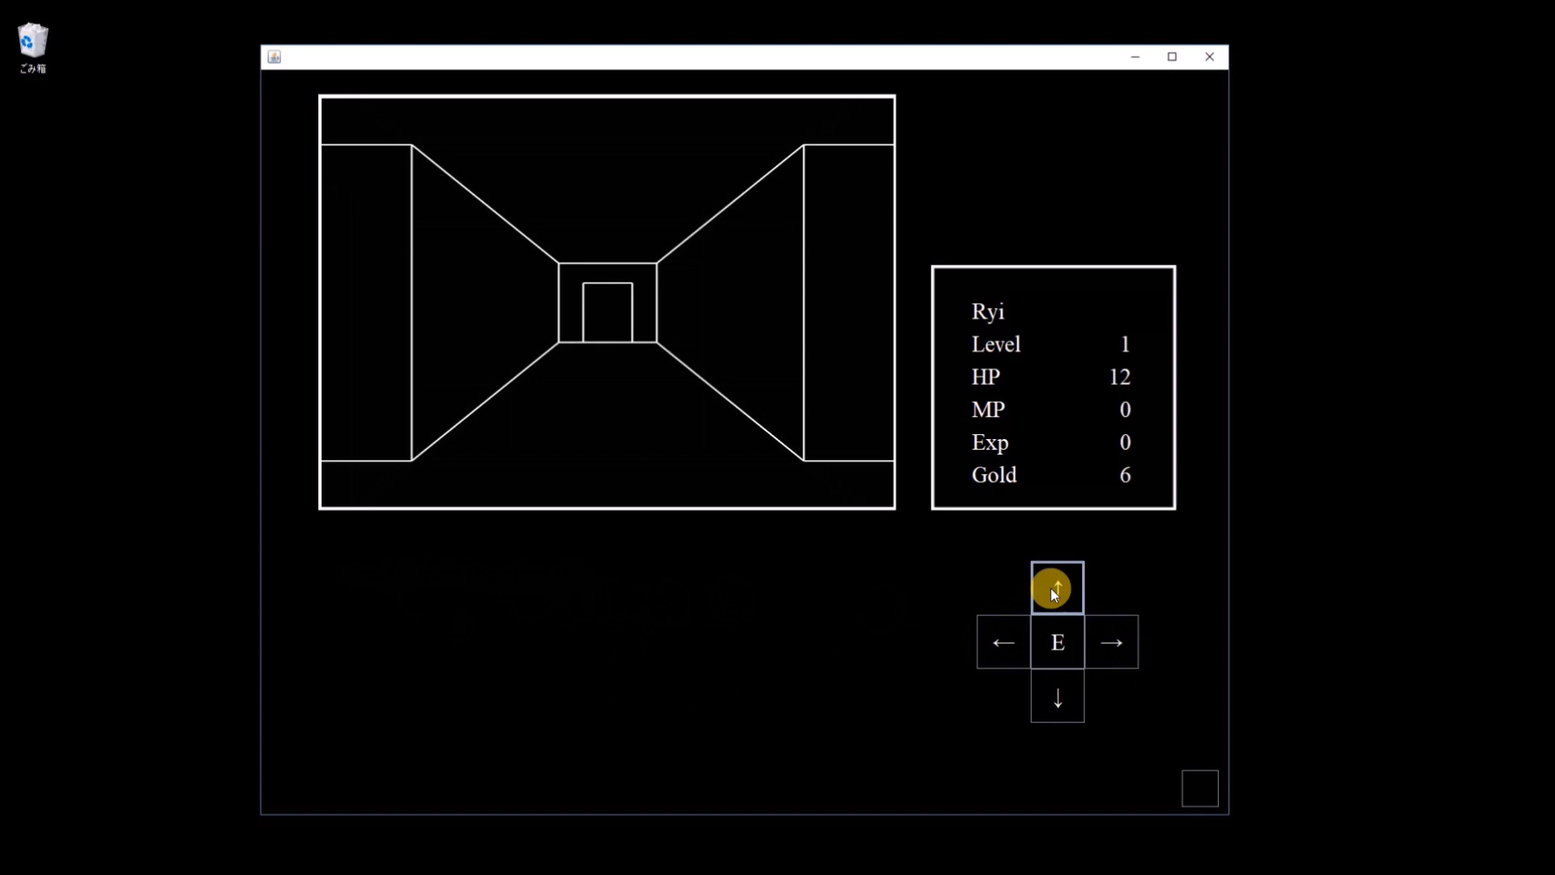
Walk up to the door, examine it, and go through it into a monster encounter.
click(1056, 586)
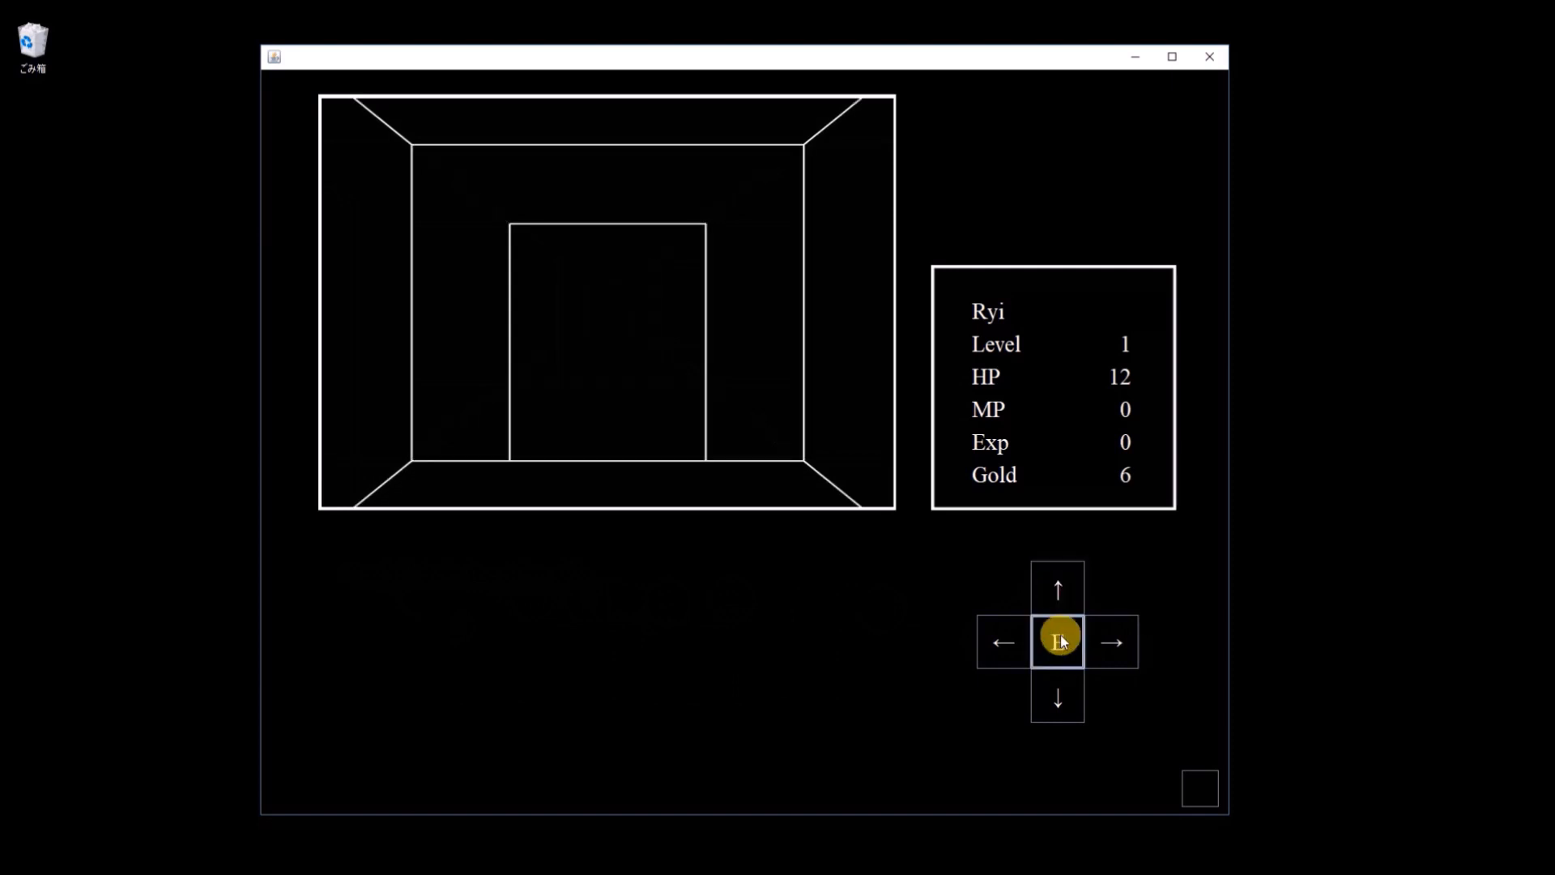
click(1057, 641)
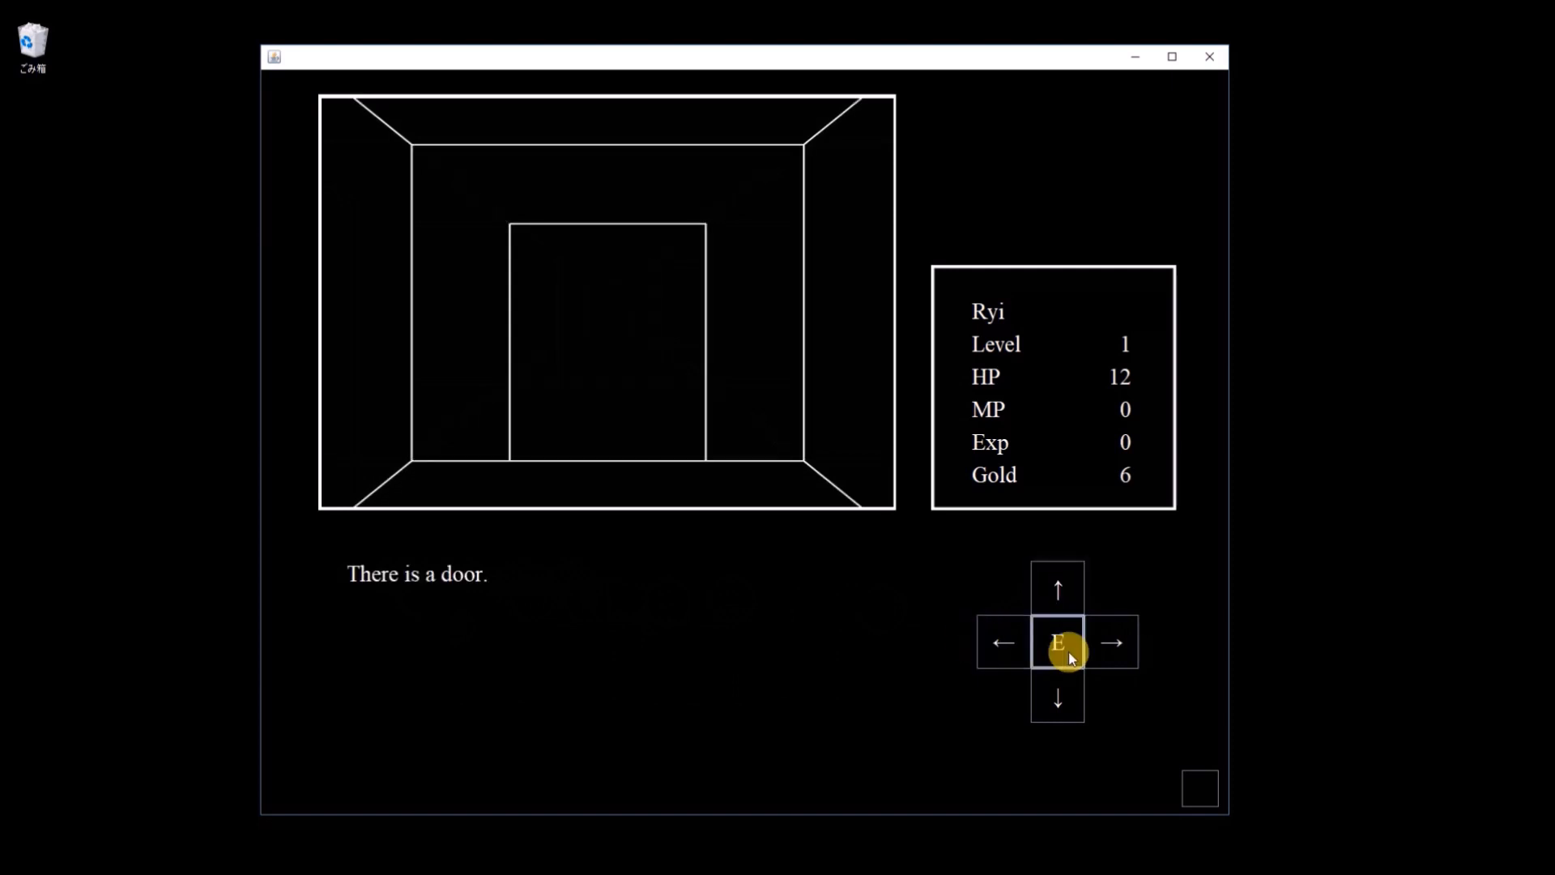
click(1057, 642)
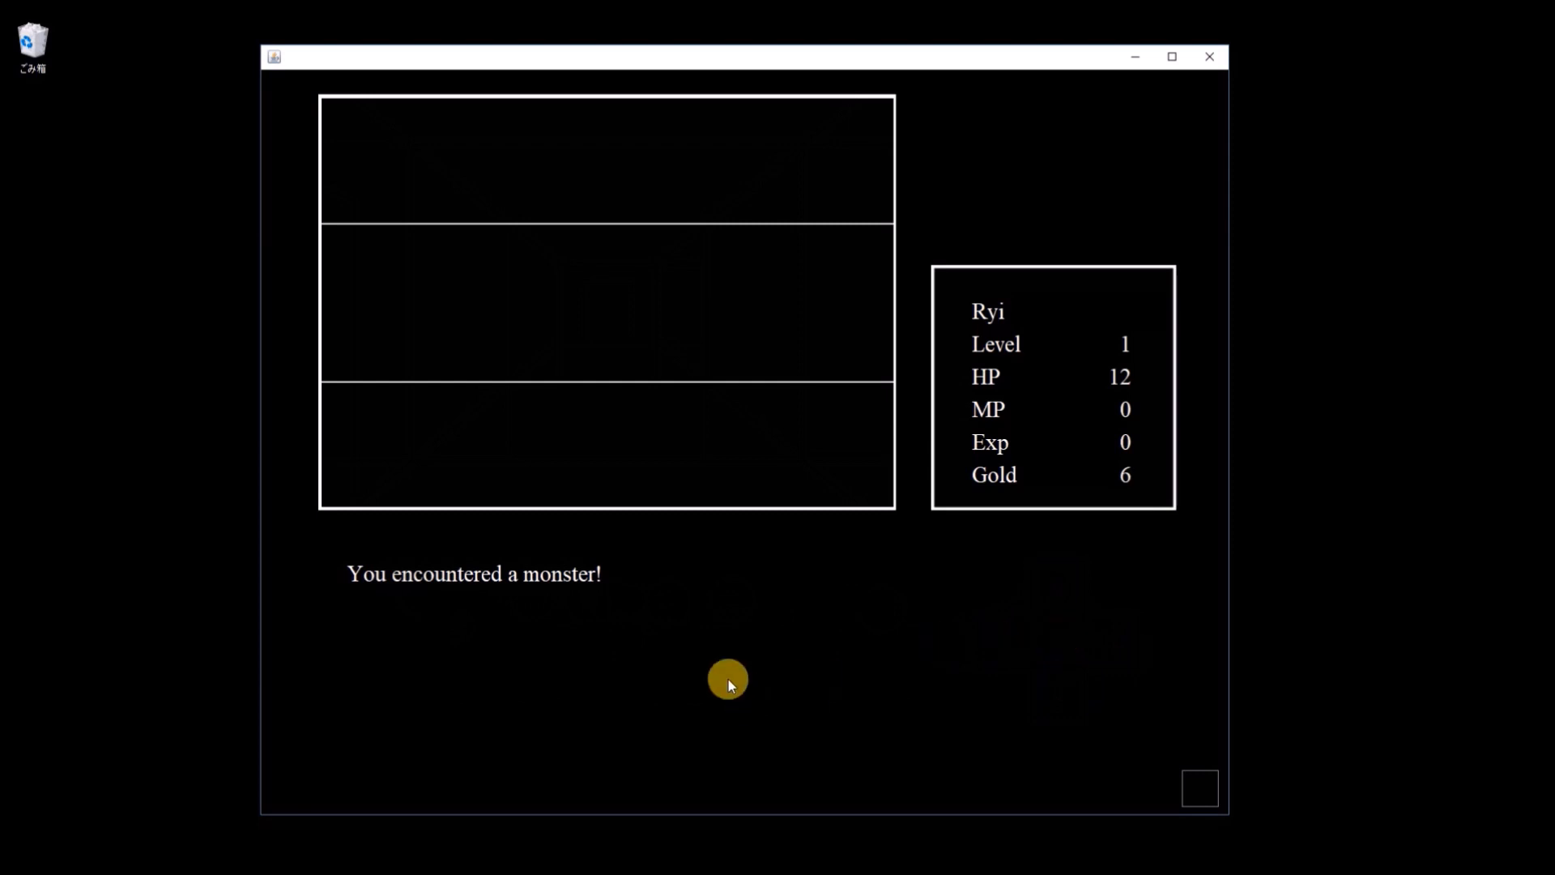
mouse_move(783, 697)
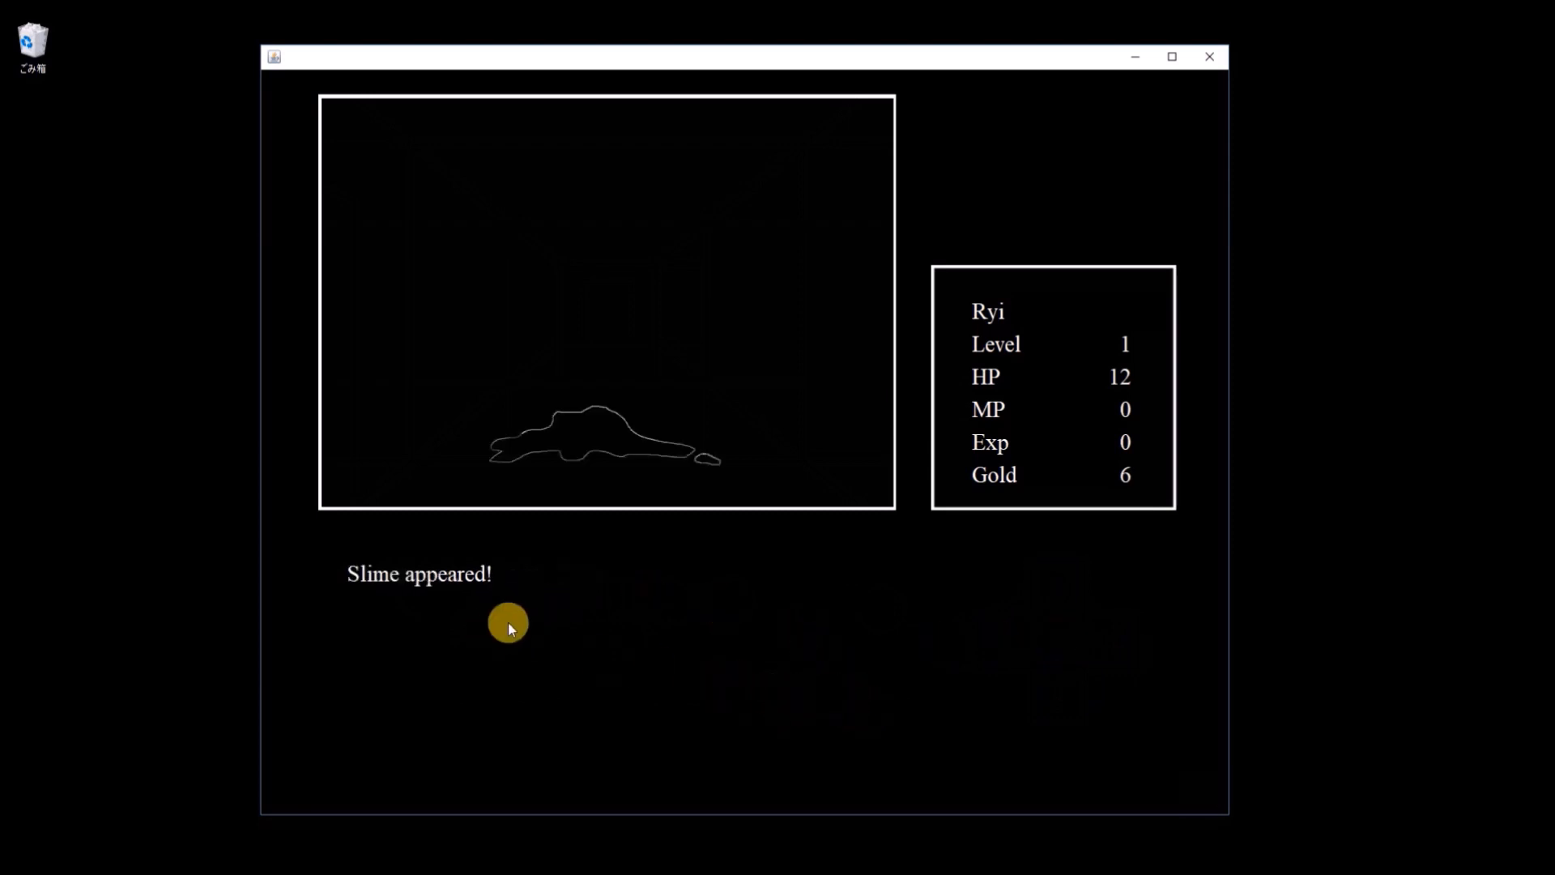
mouse_move(551, 488)
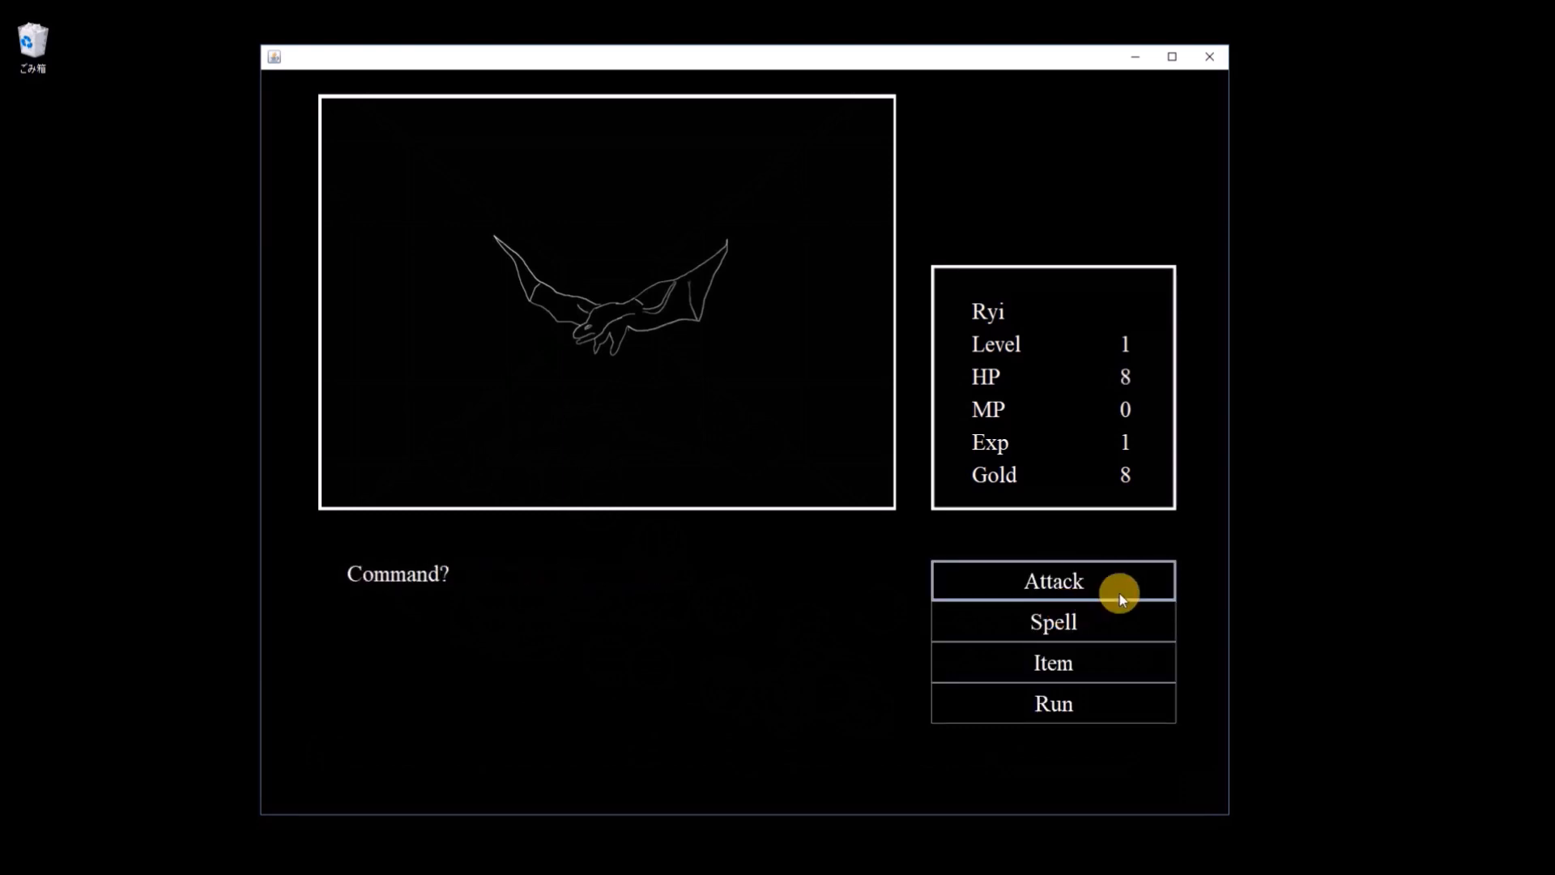
Attack the winged monster from the battle command list.
click(1052, 580)
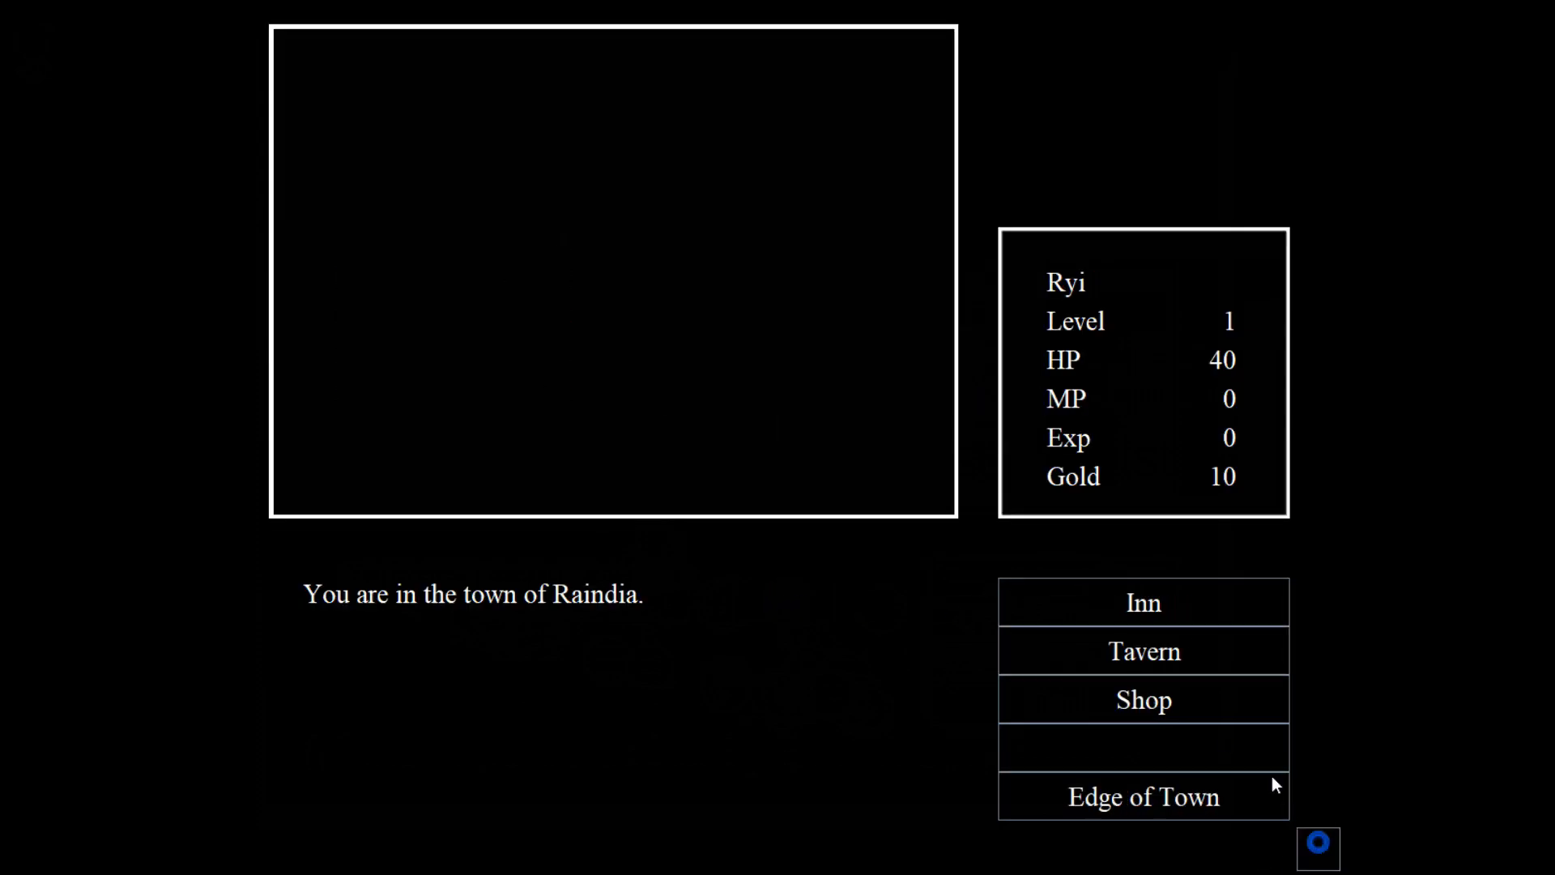
Choose Edge of Town to enter the dungeon and meet the painted slime.
click(1142, 796)
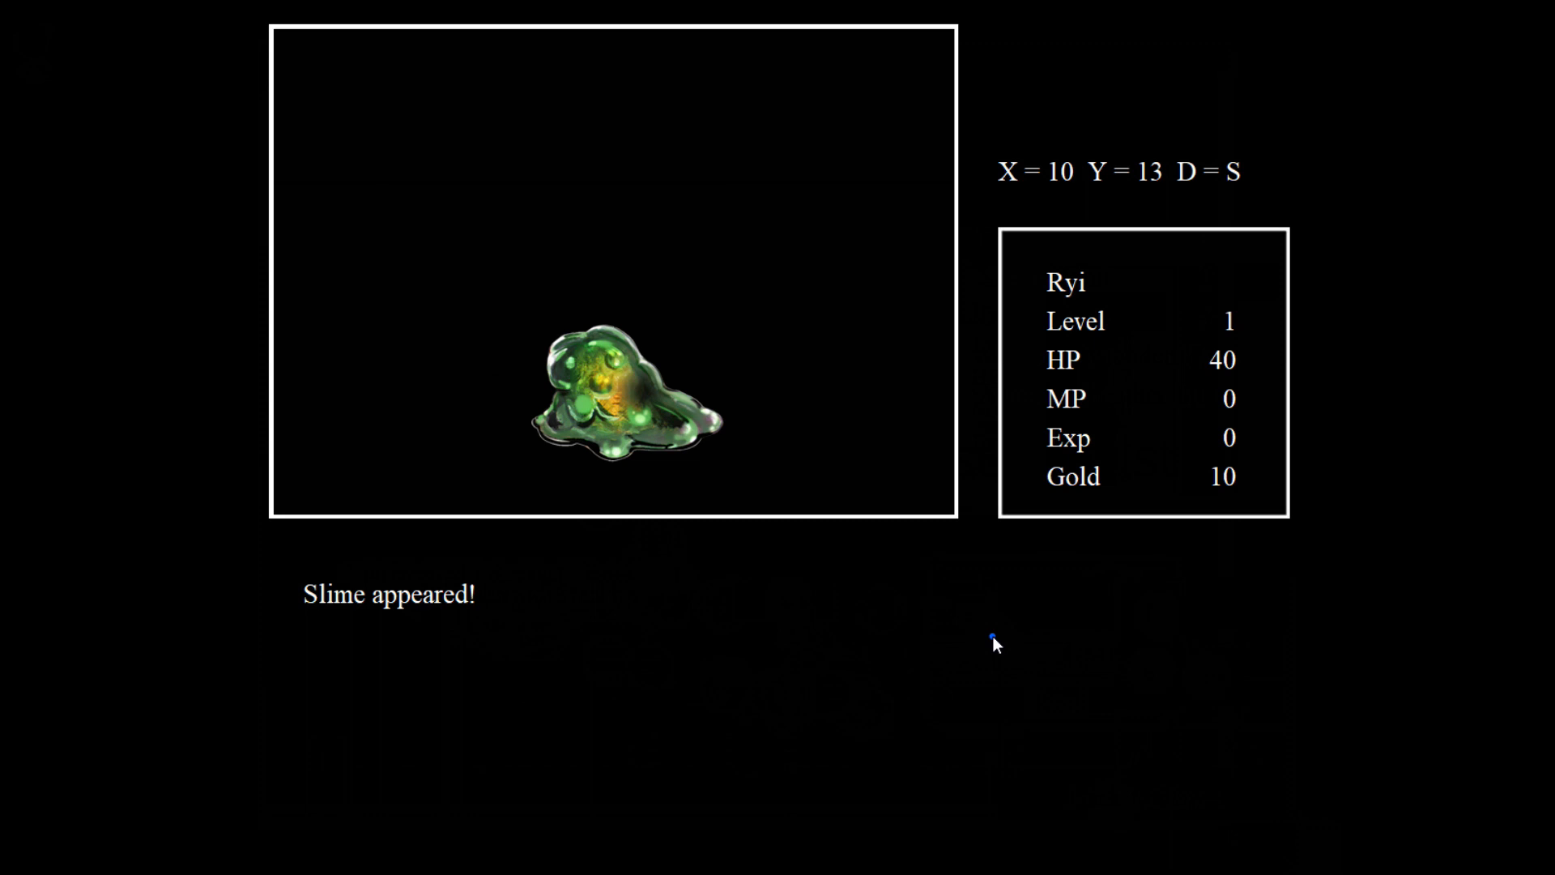
Beat two painted slimes and keep exploring, reaching 31 HP, 2 Exp and 14 gold.
click(1120, 610)
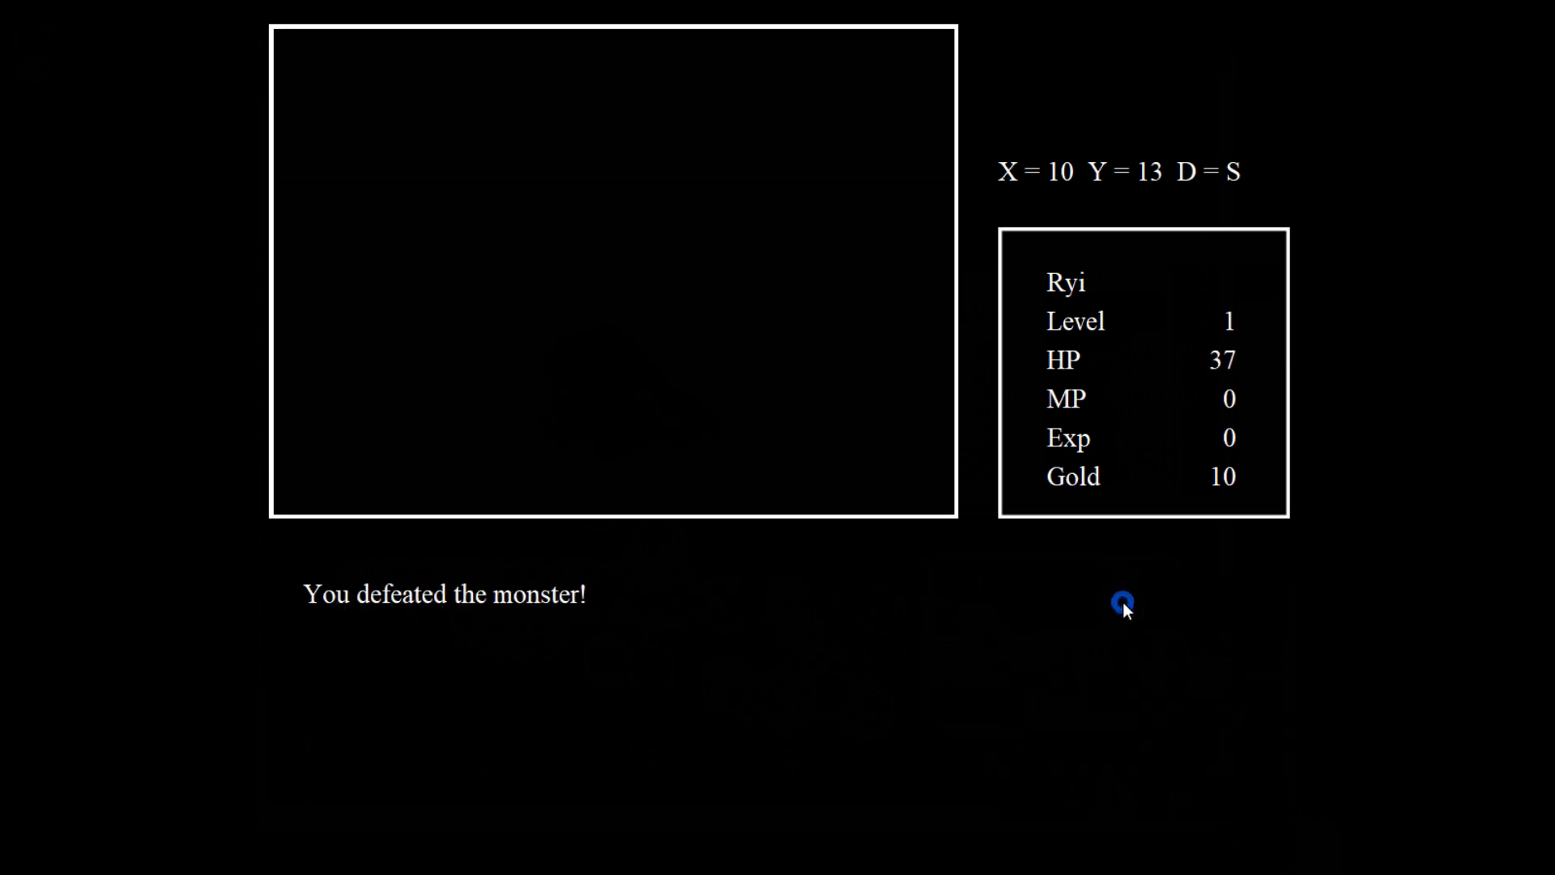
click(1148, 622)
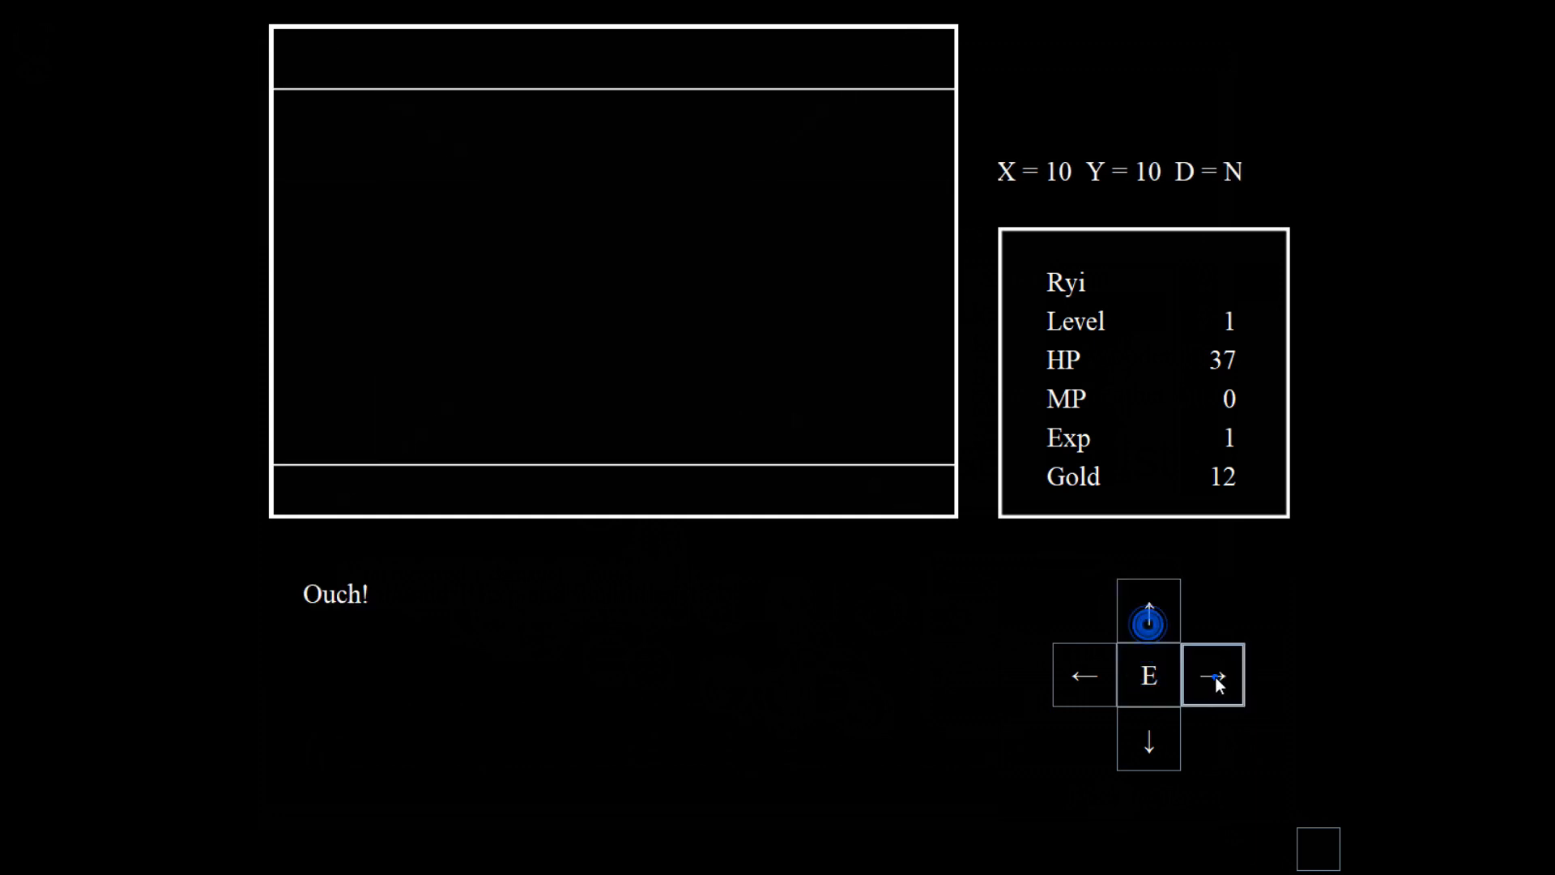
click(1214, 677)
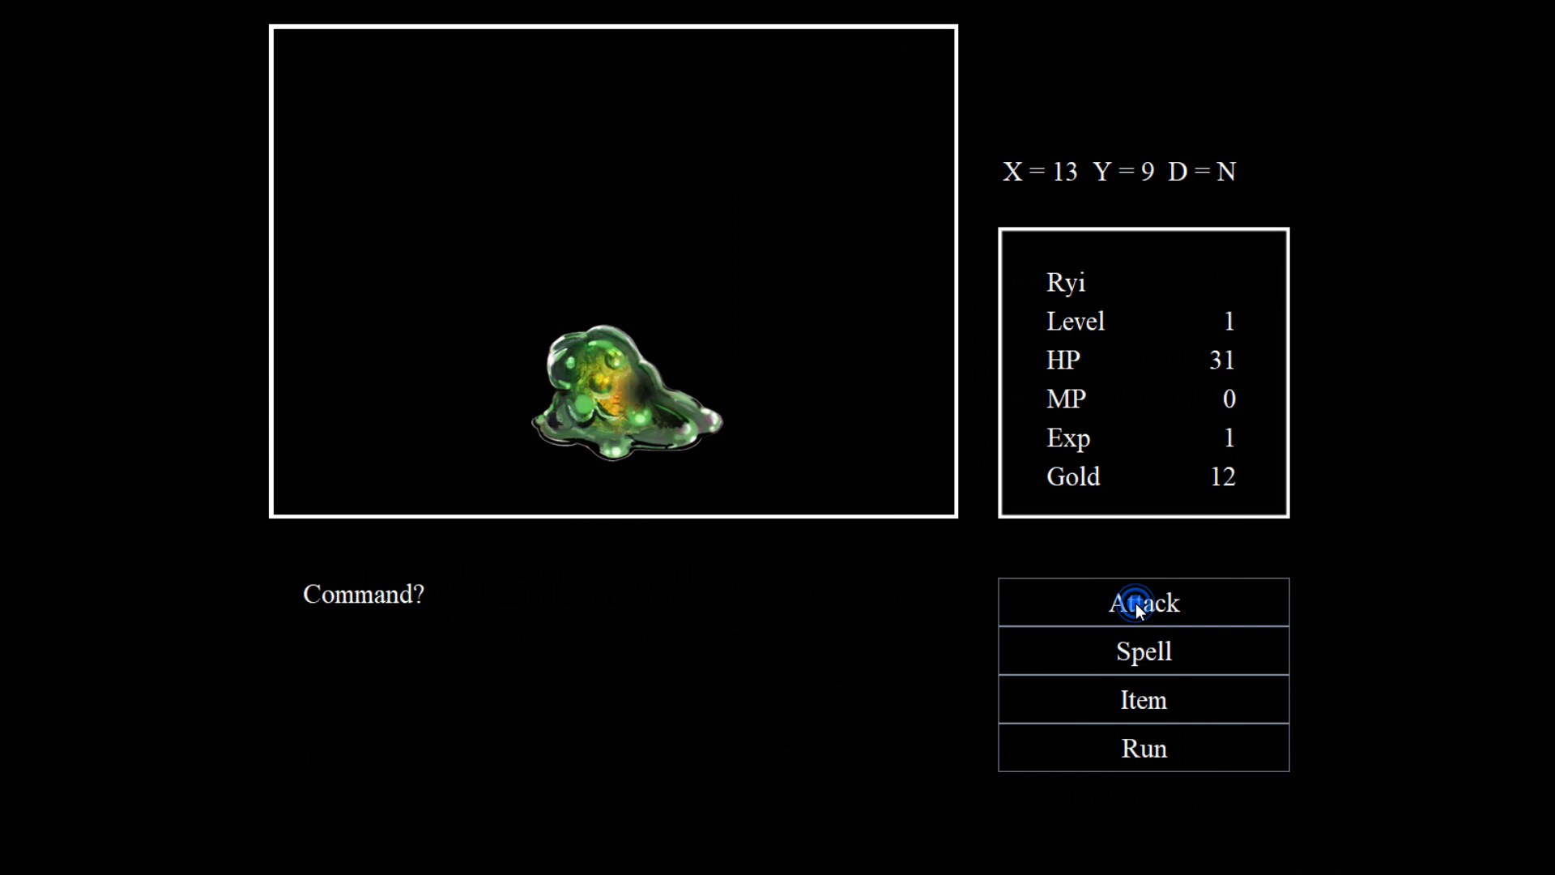
click(1143, 602)
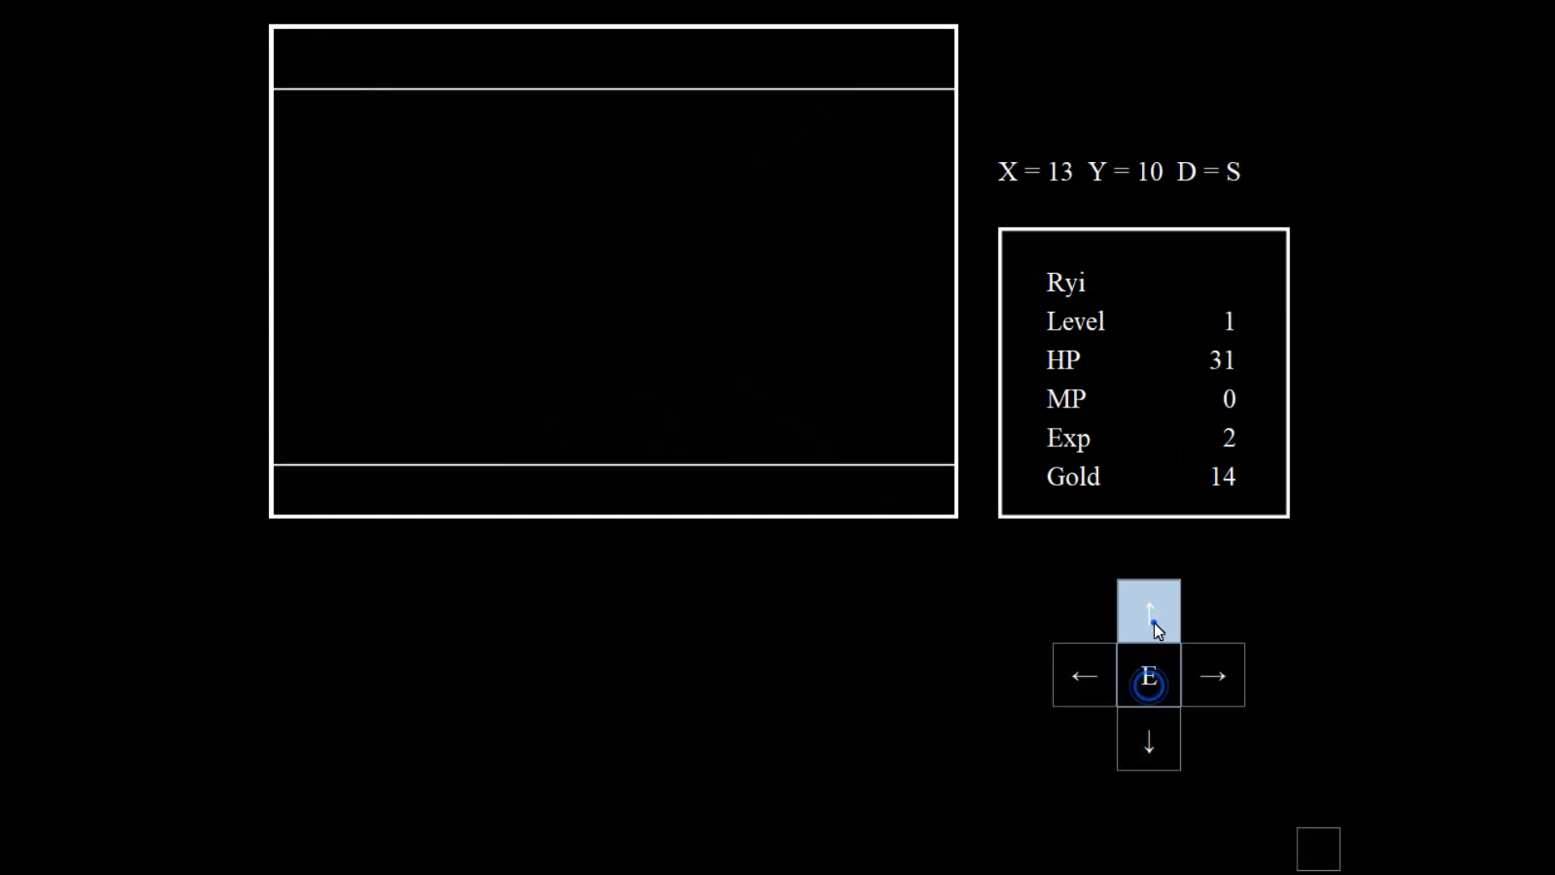
click(1148, 609)
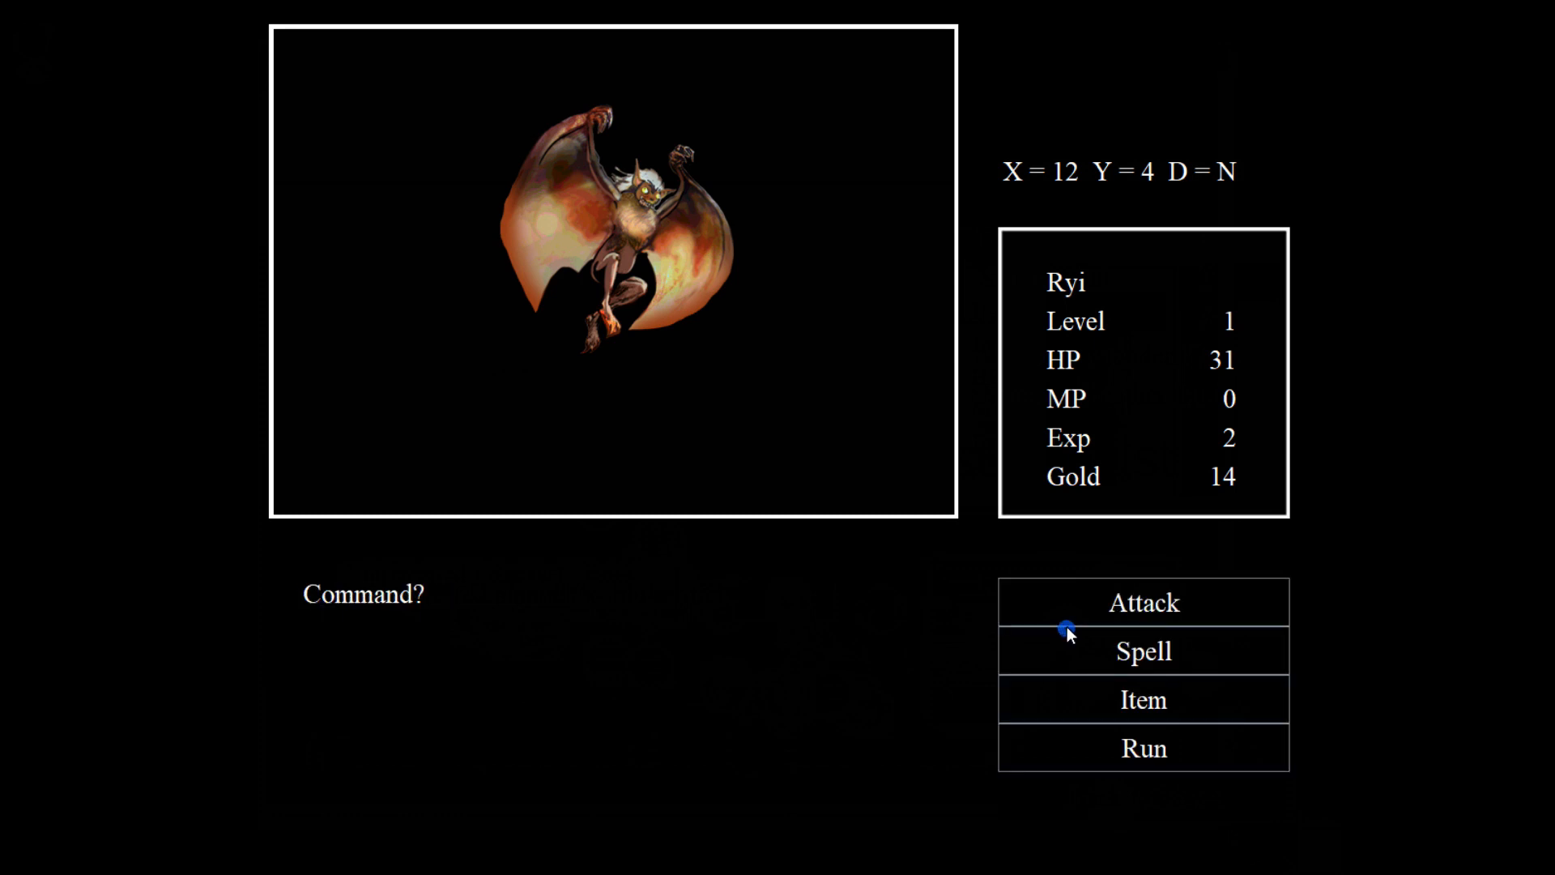
Attack the winged demon twice and advance through the messages until Ryi has 24 HP.
click(1143, 602)
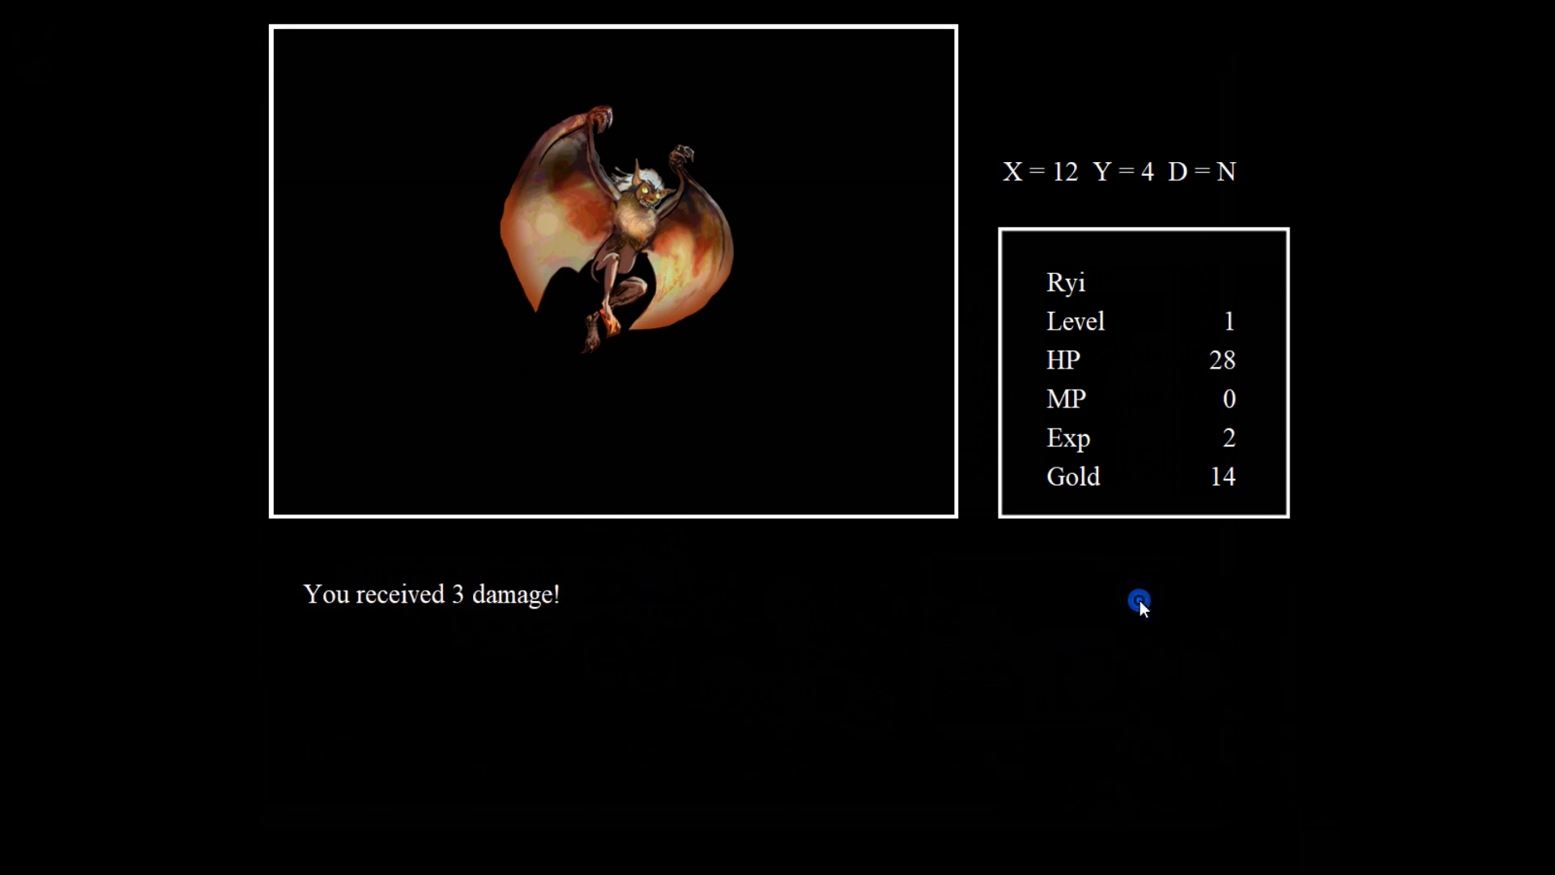
click(1137, 597)
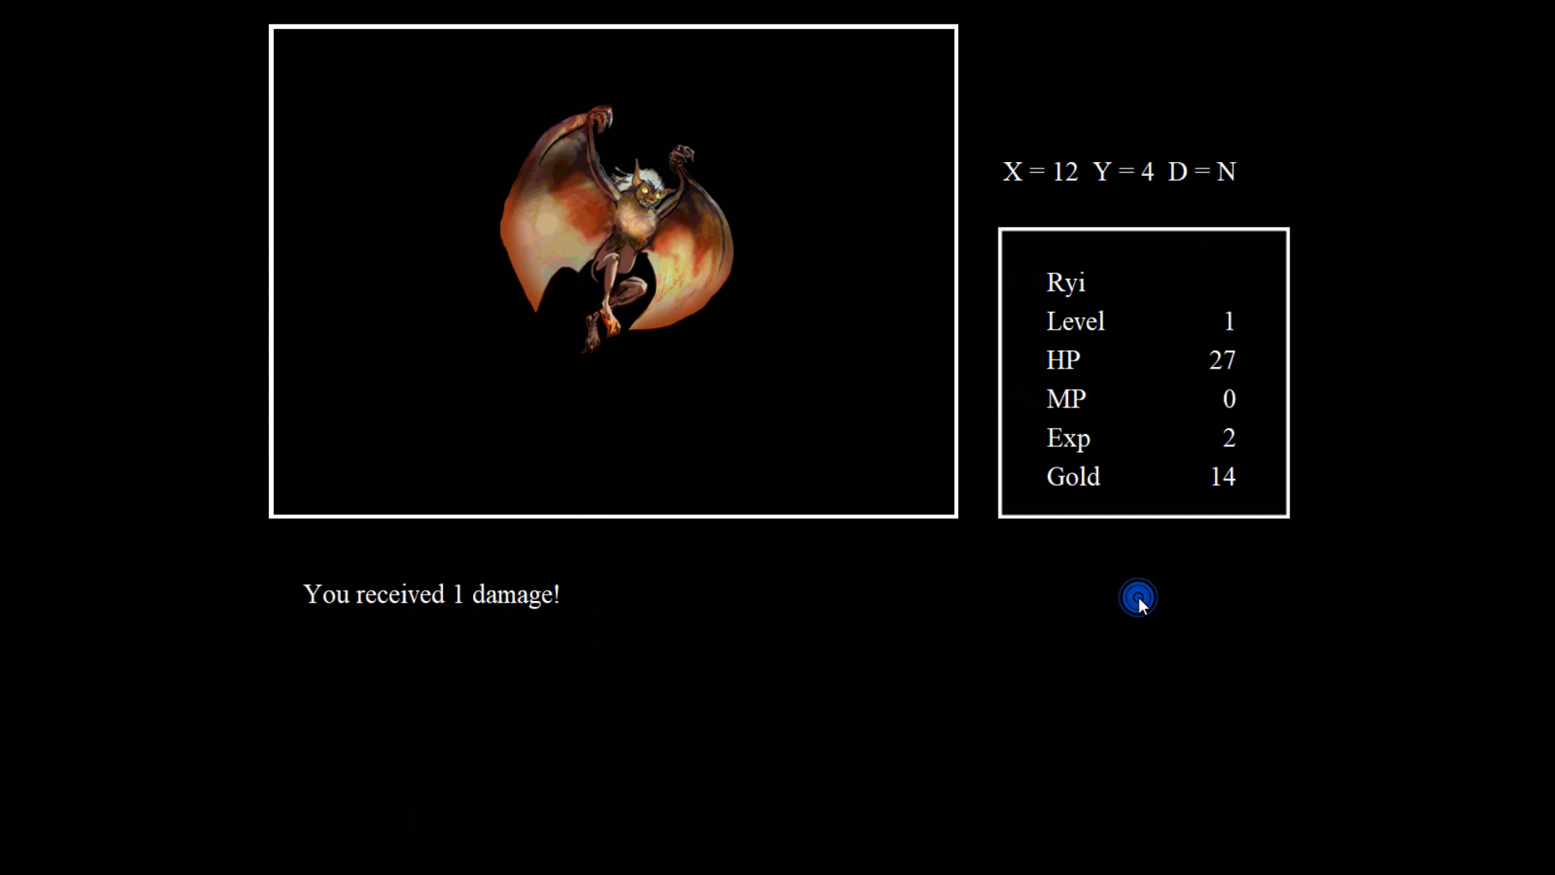
click(1137, 596)
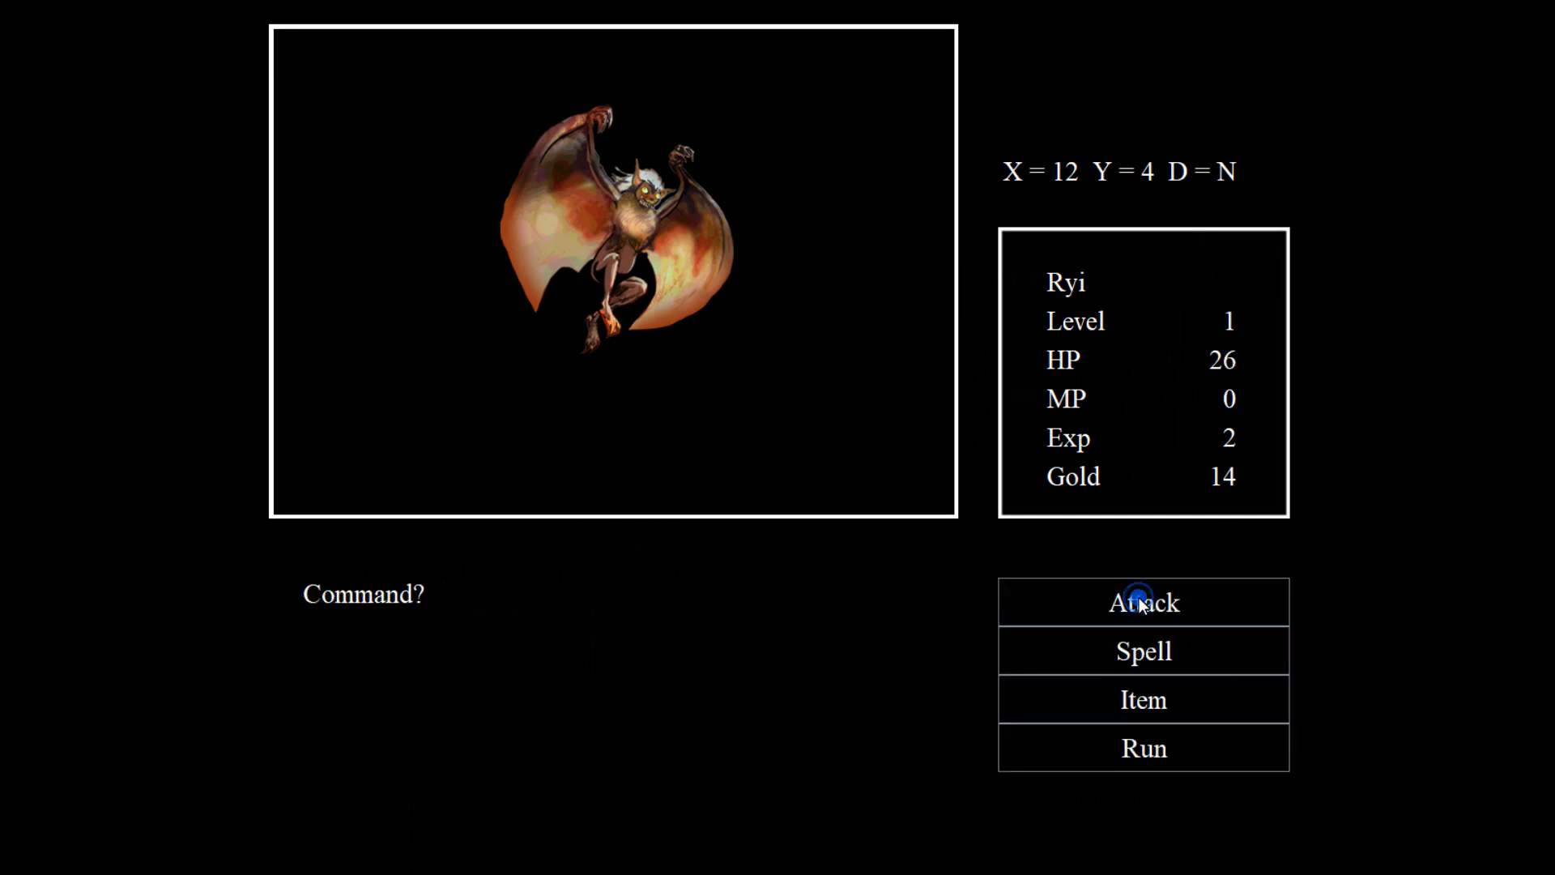
click(1143, 602)
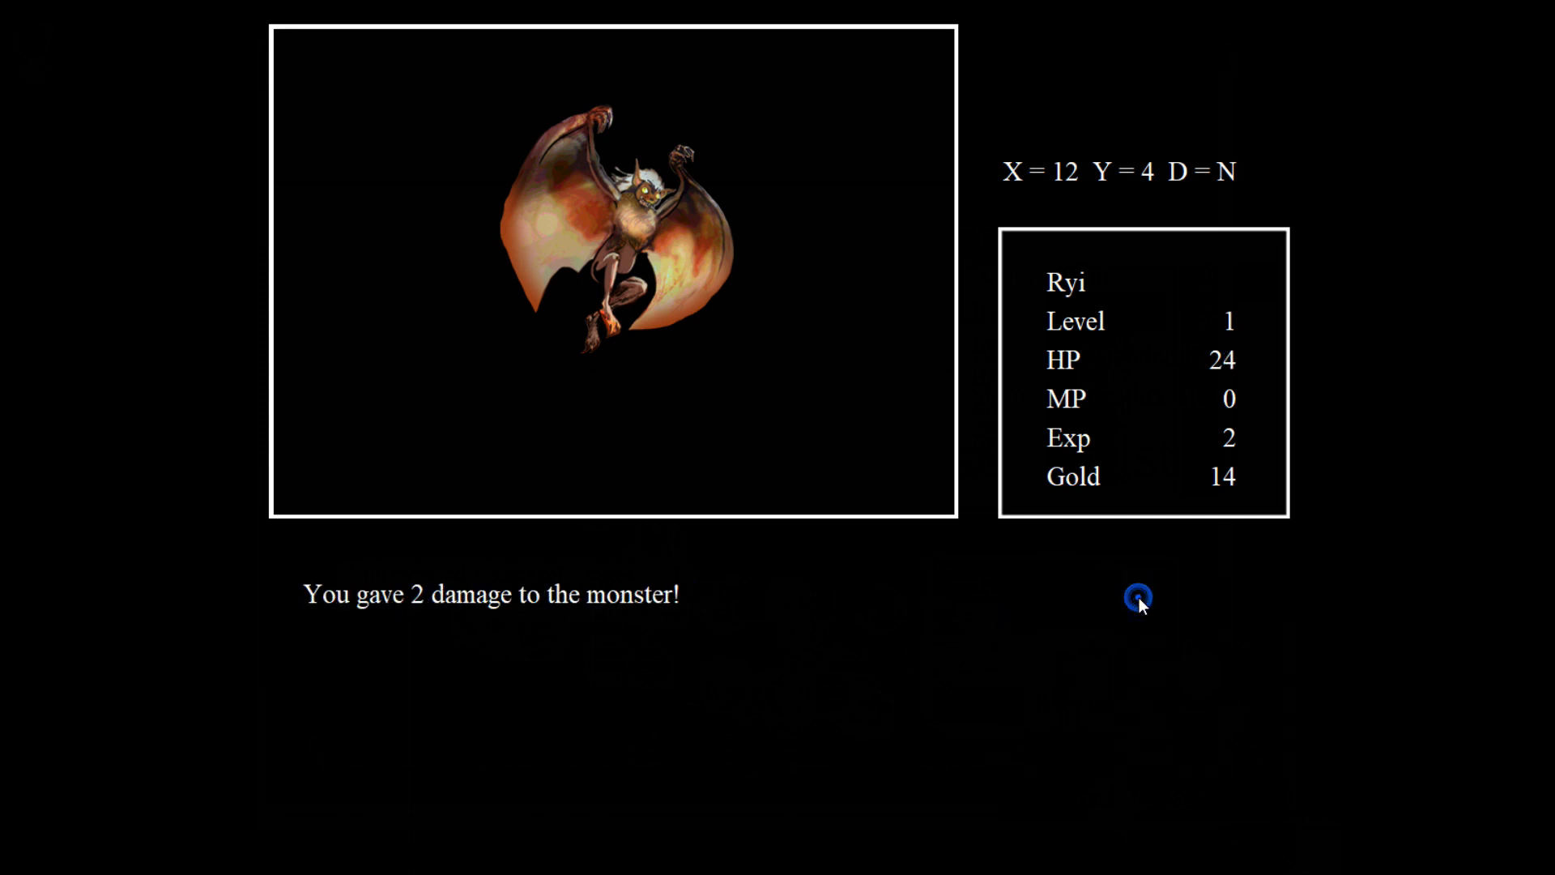
click(1137, 597)
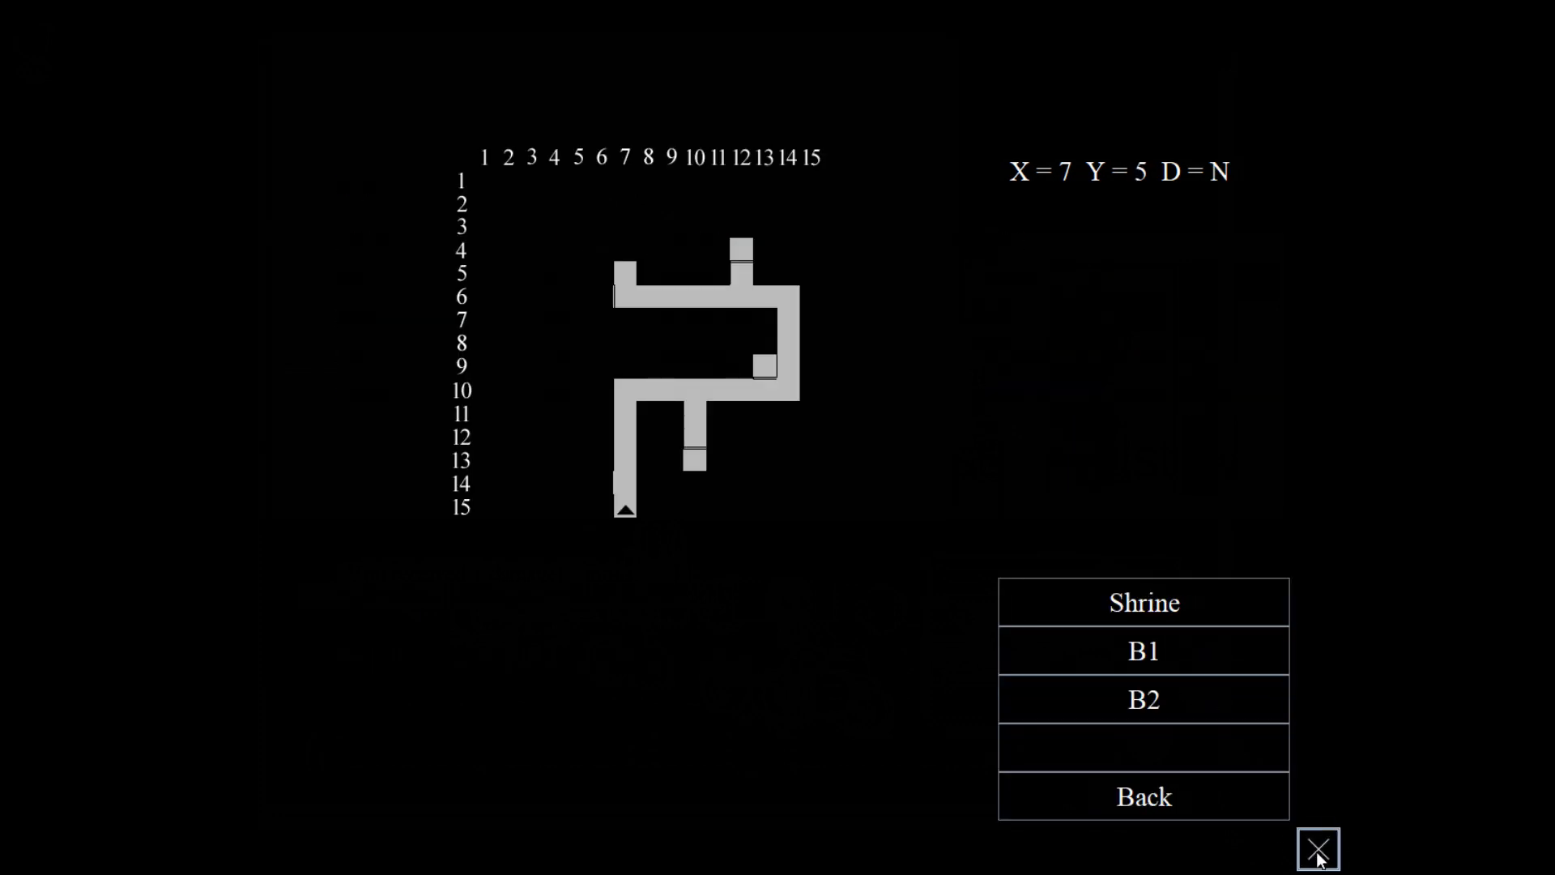
Close the dungeon map with its Shrine, B1 and B2 options.
click(1318, 848)
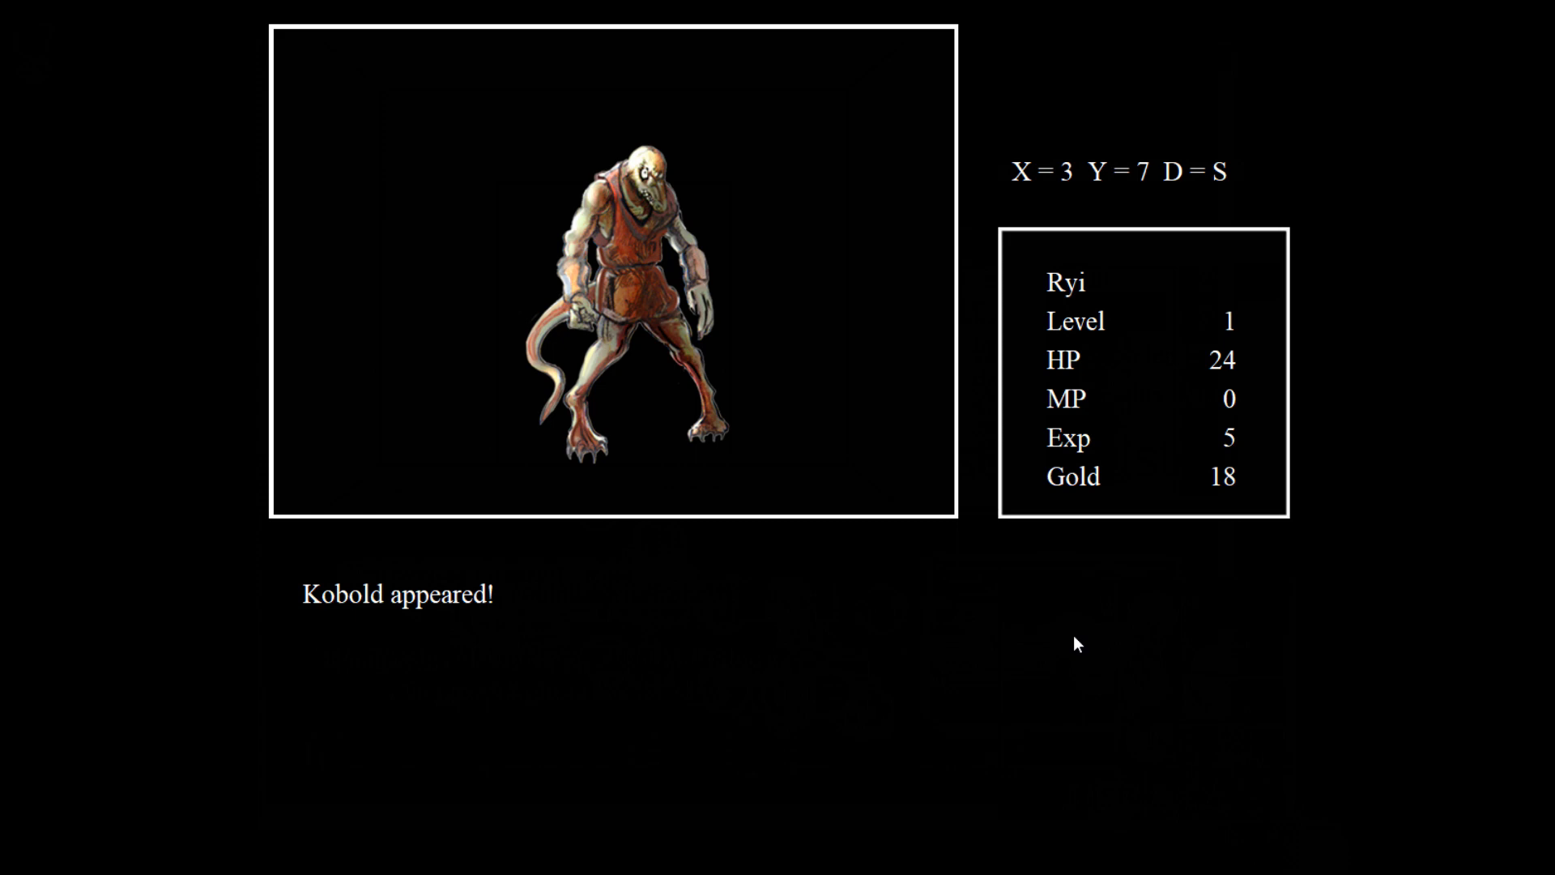
Skip past 'Kobold appeared!' and attack the Kobold with the Wooden Stick.
click(1152, 606)
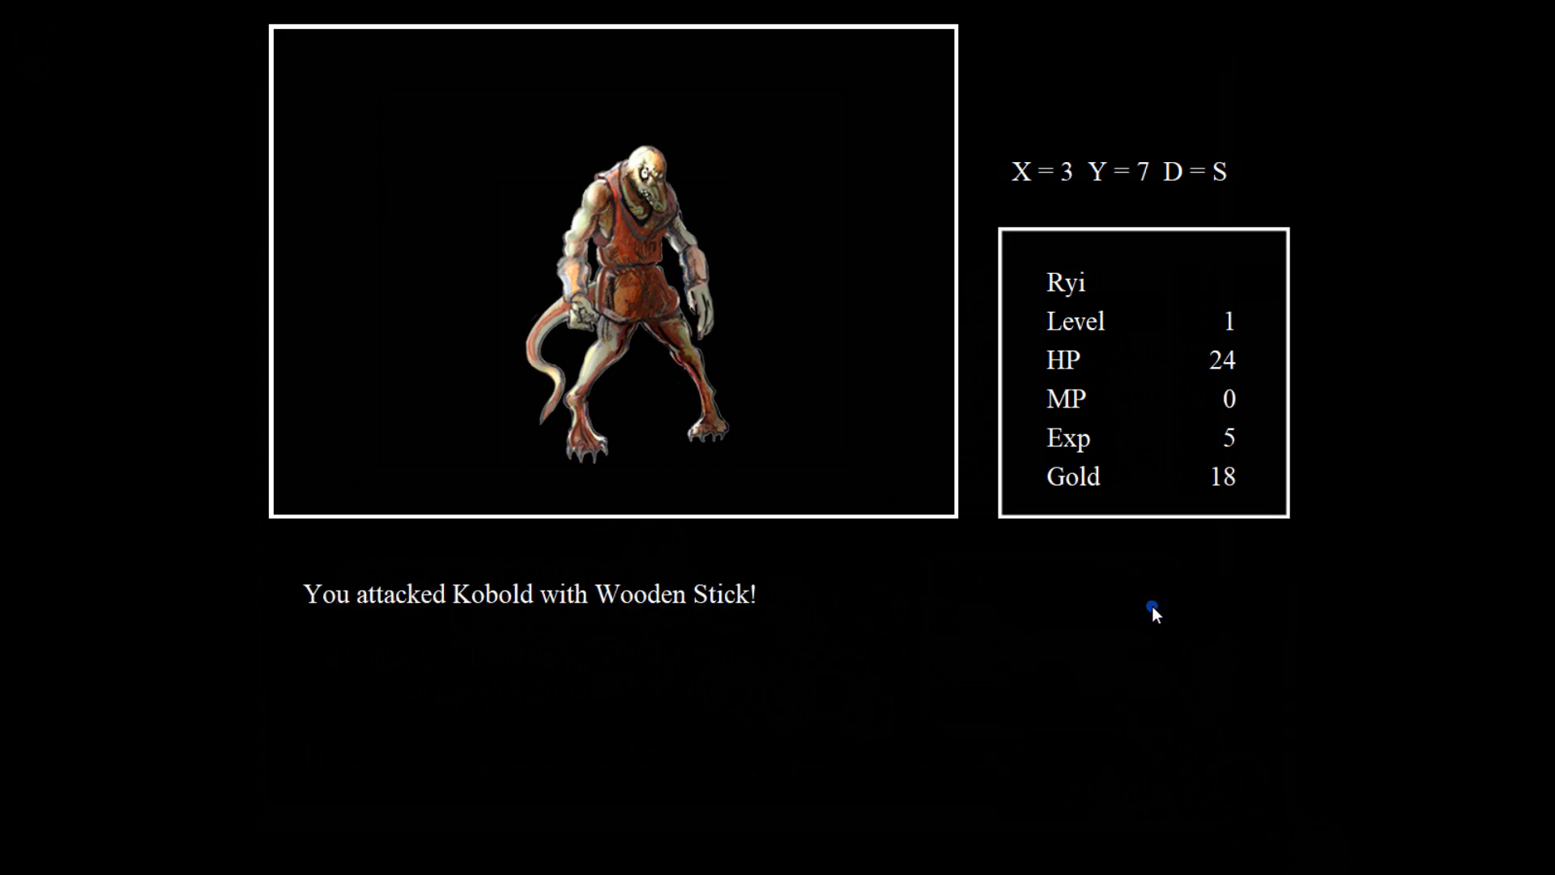
click(1150, 605)
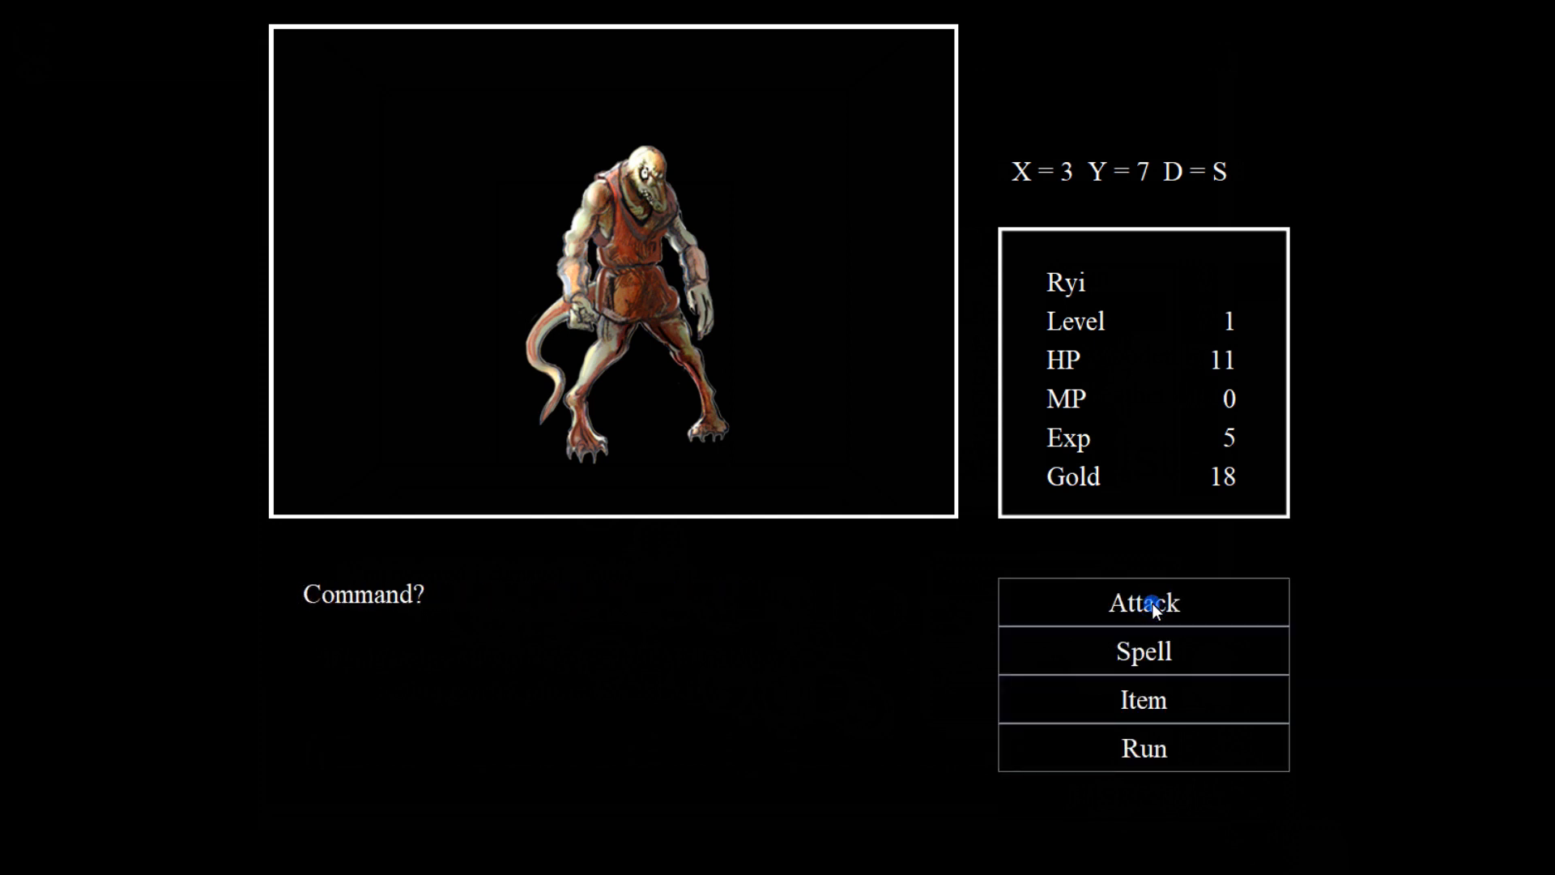
click(1142, 602)
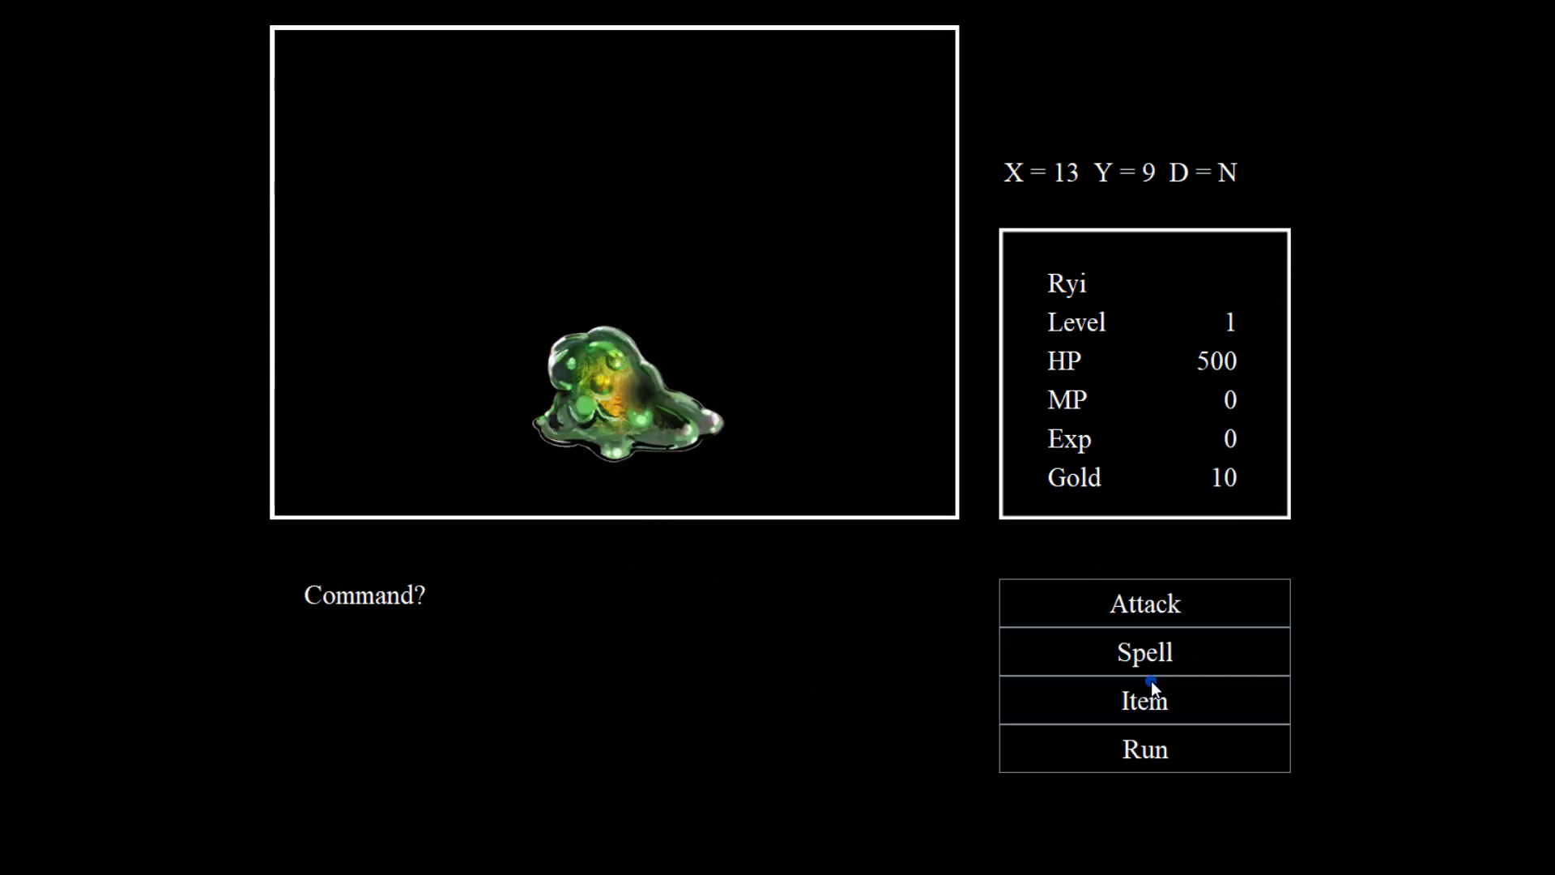
mouse_move(1144, 603)
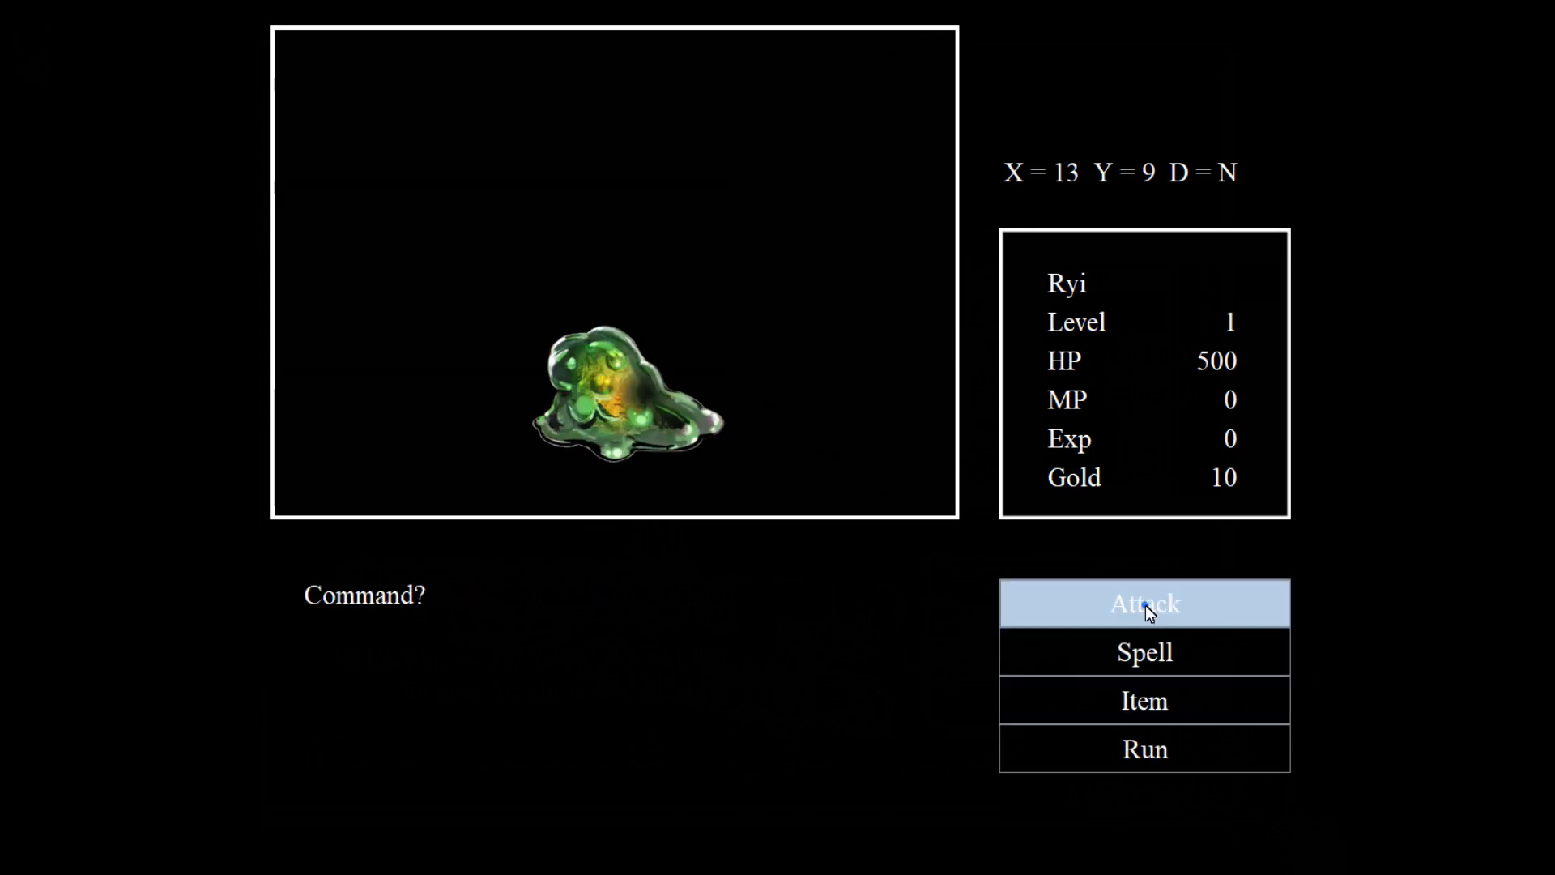
Attack the green slime with 500-HP Ryi, then dismiss 'Bat appeared!'.
click(1144, 602)
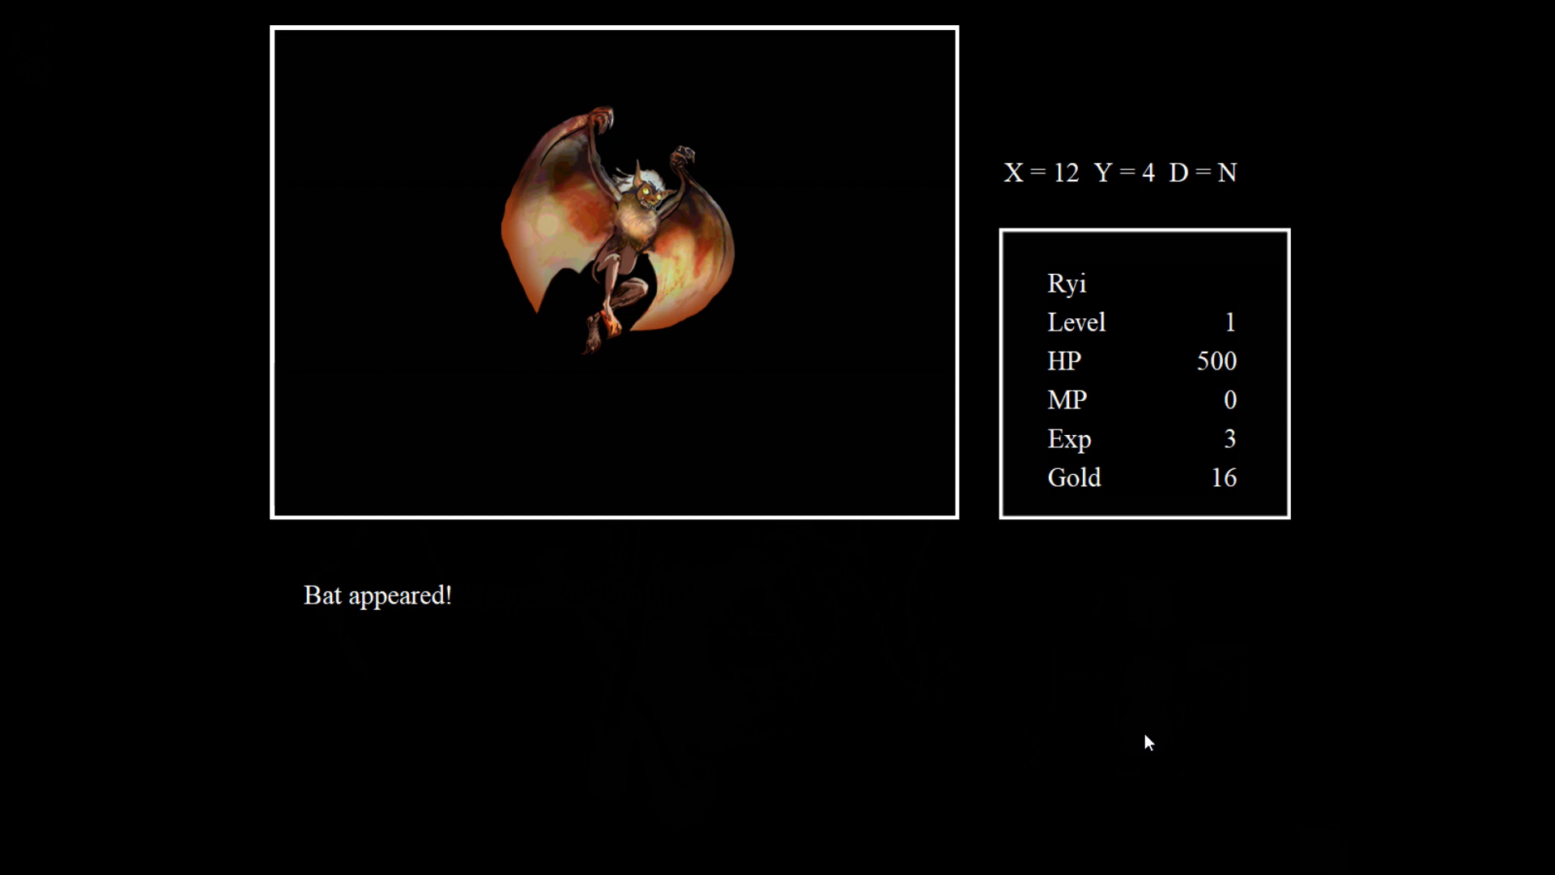
click(1150, 742)
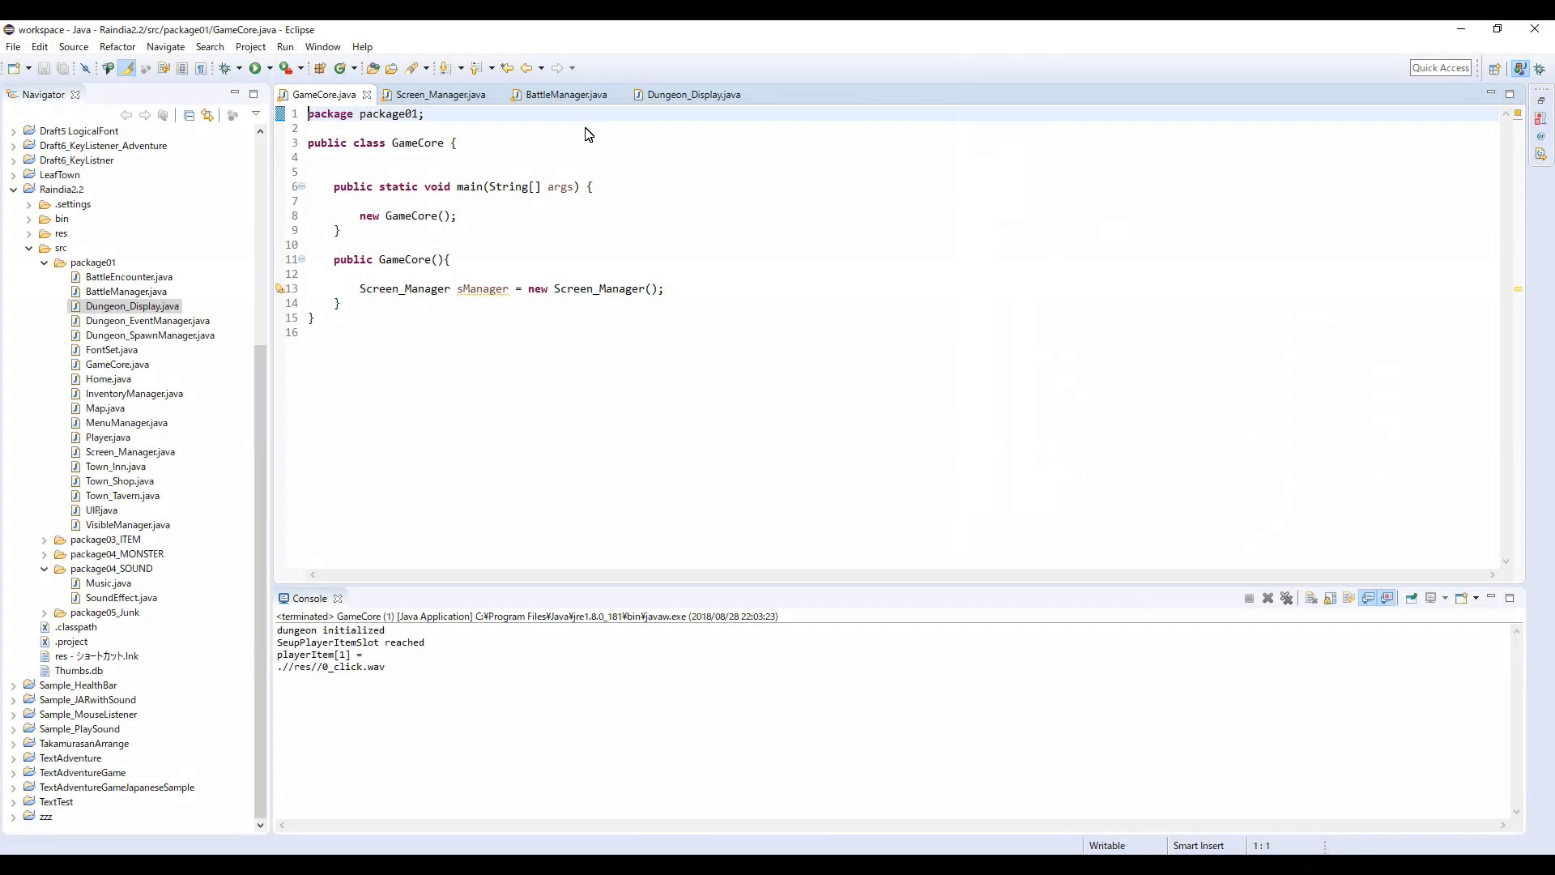
Switch to the BattleManager.java tab and scroll down to EncounterCheck().
click(565, 94)
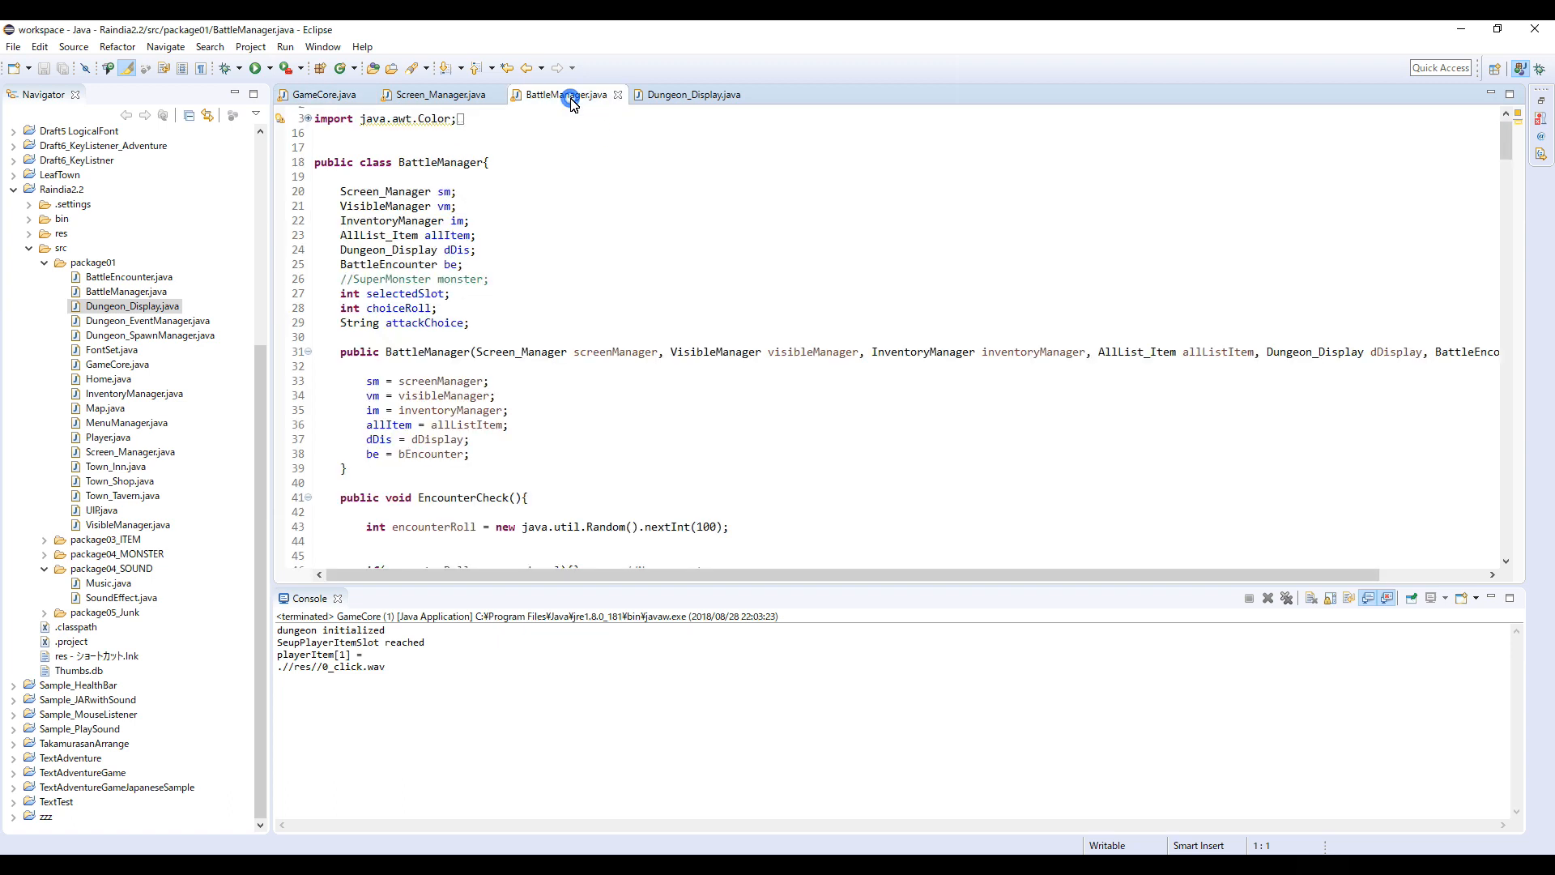
mouse_move(586, 181)
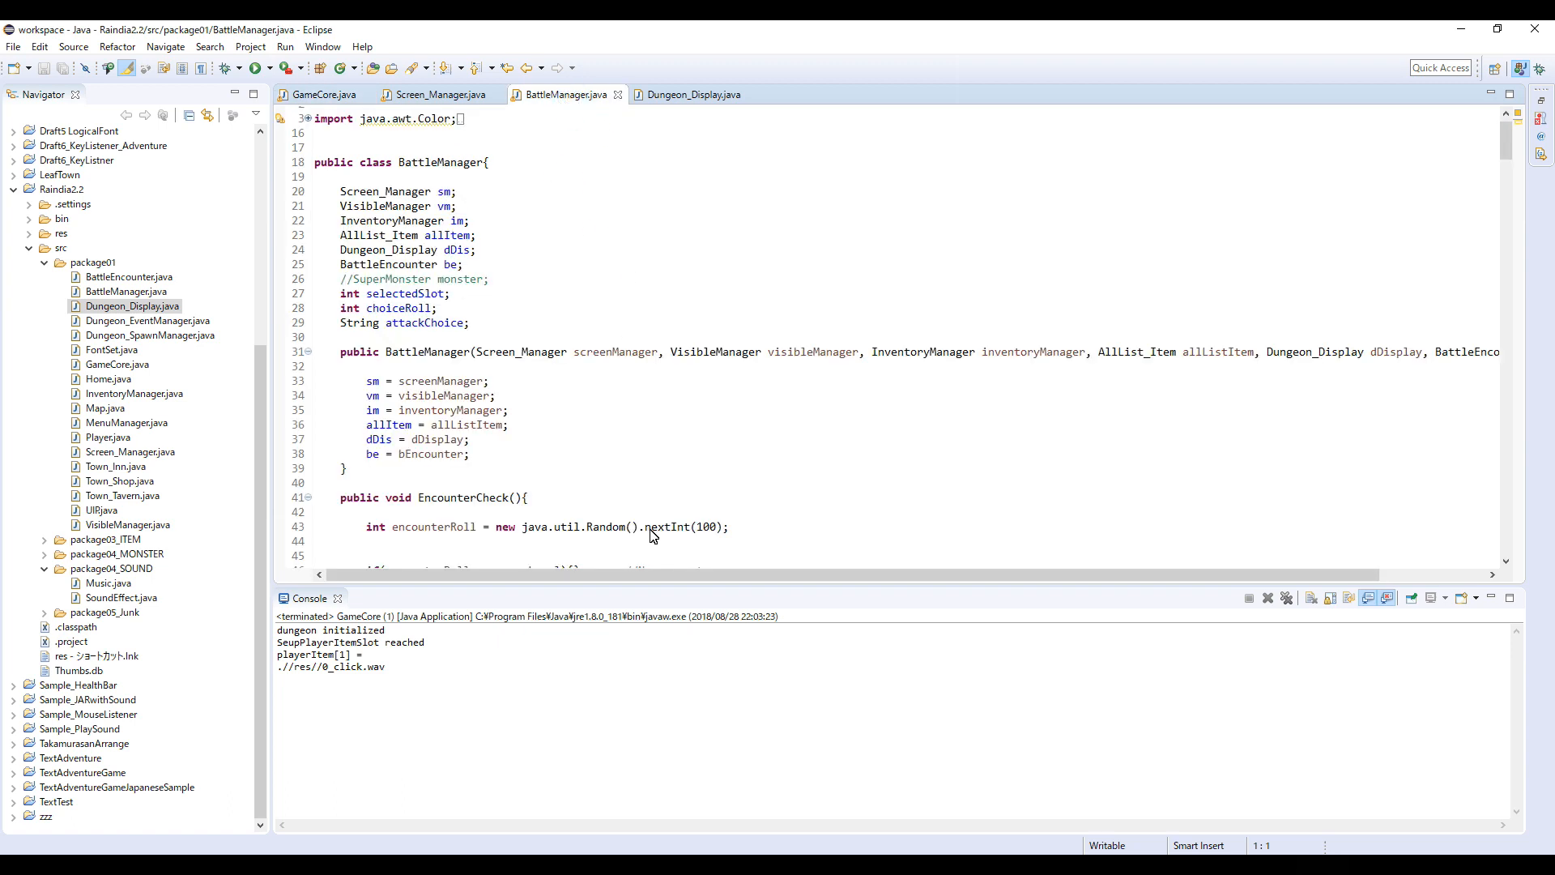
scroll(down, 3)
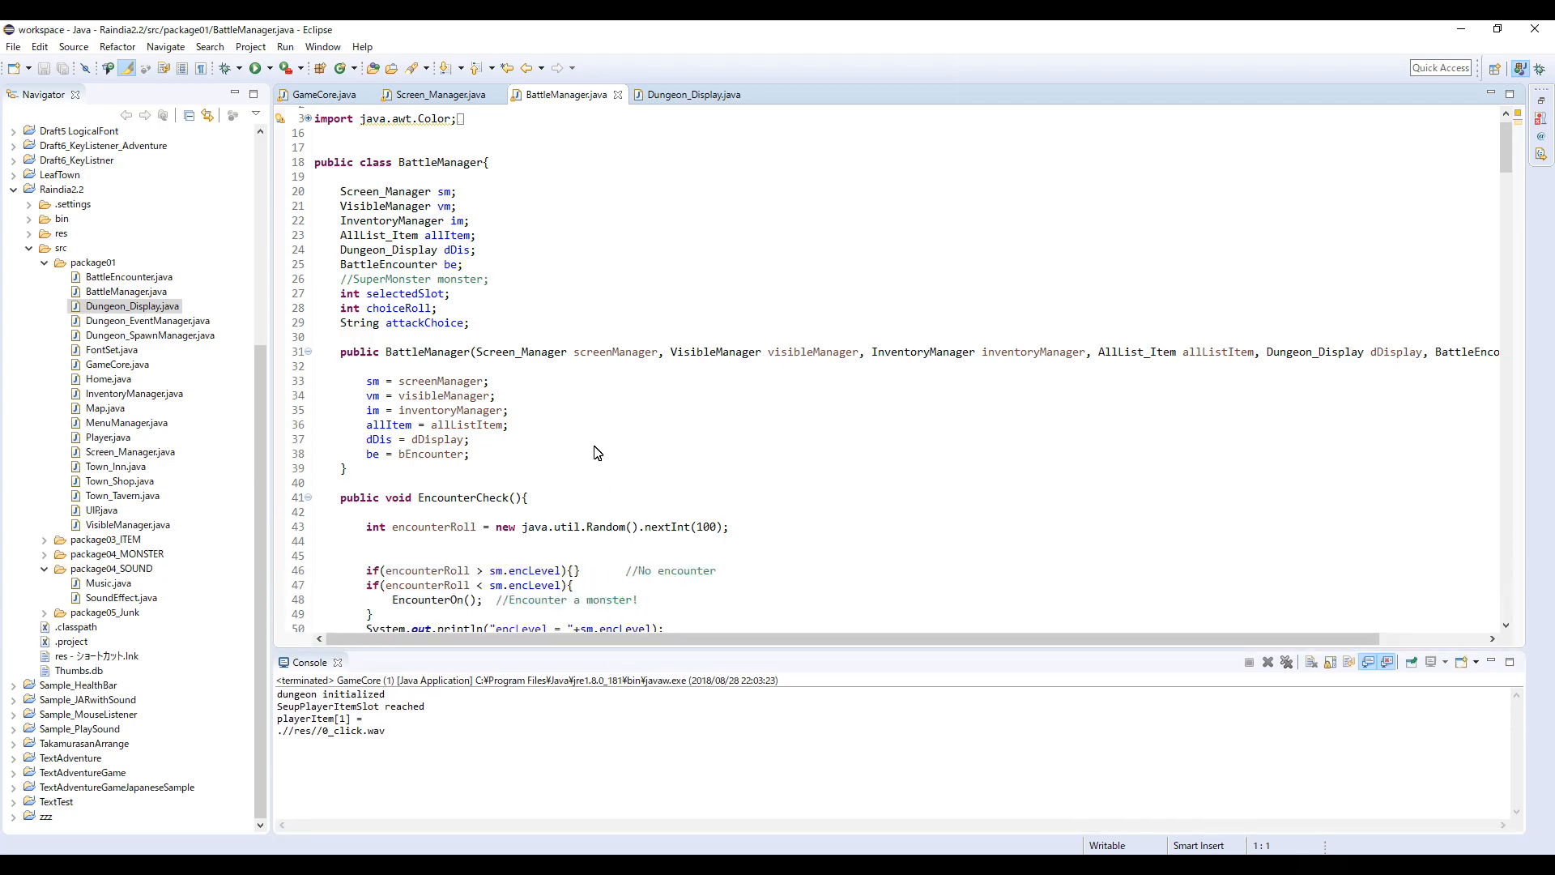